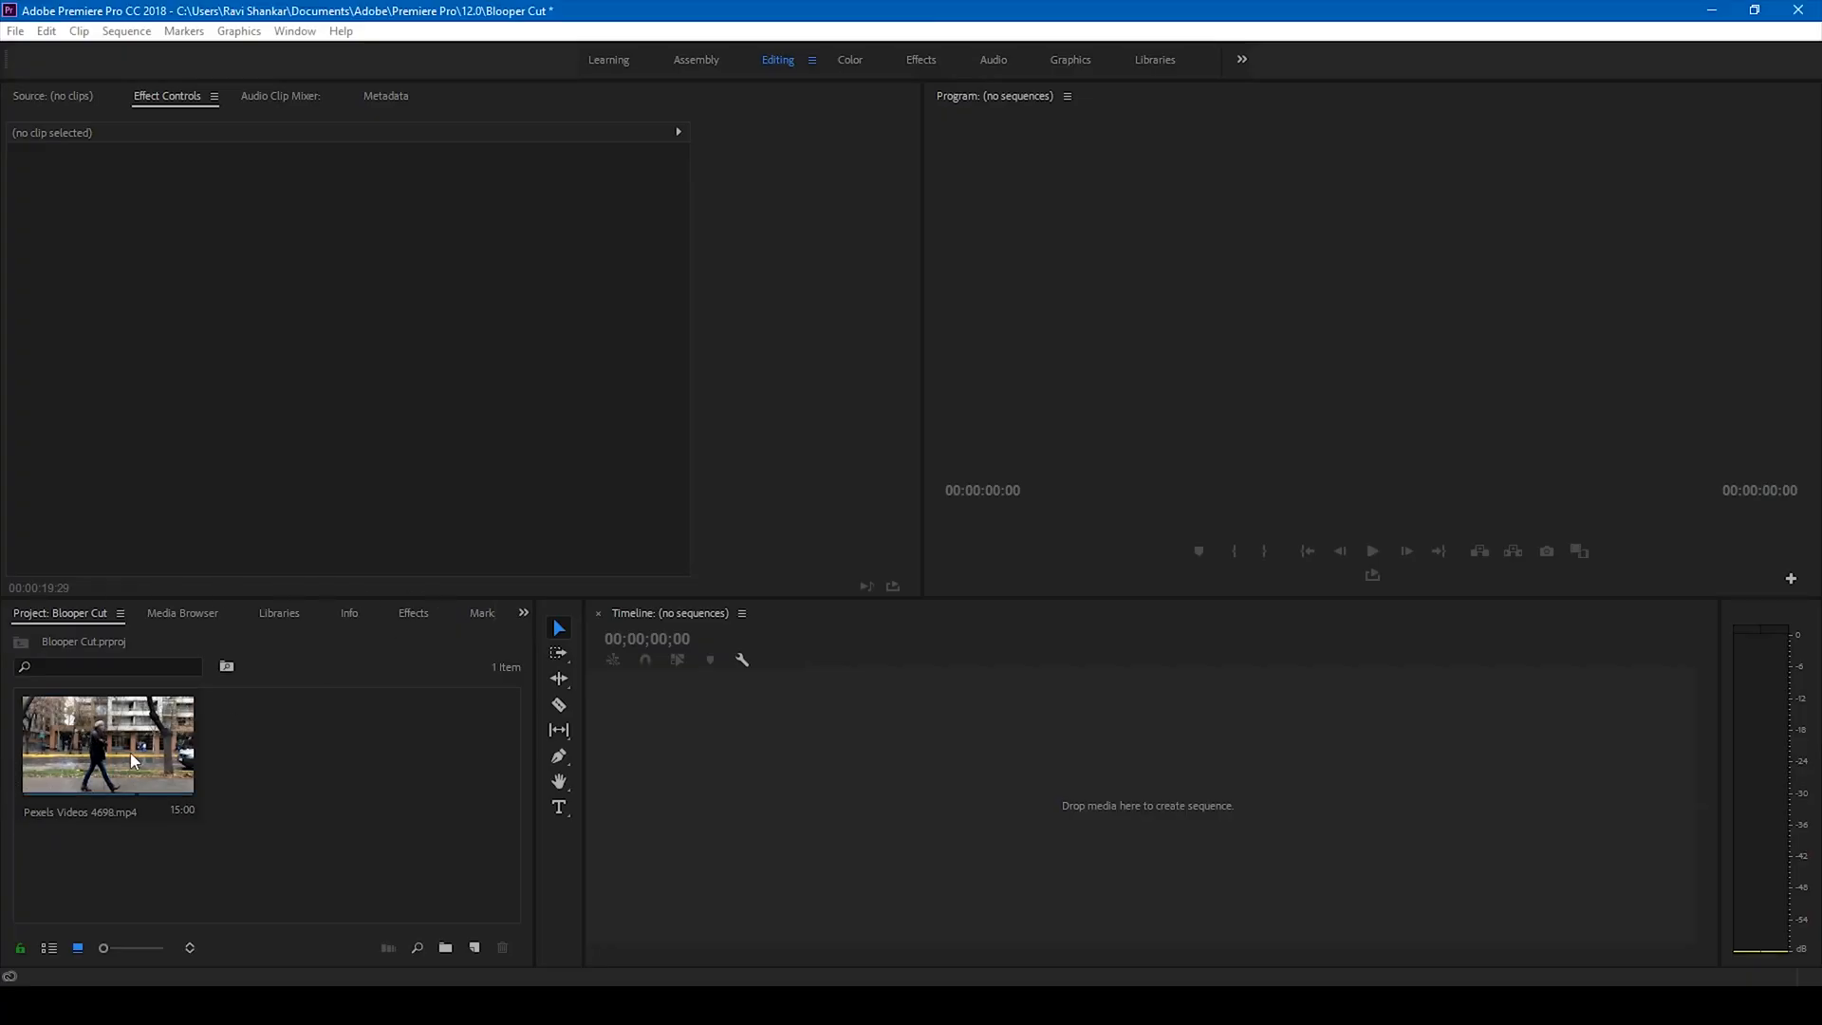
Build a new sequence from the Pexels Videos 4698.mp4 street walking clip.
left_click(107, 744)
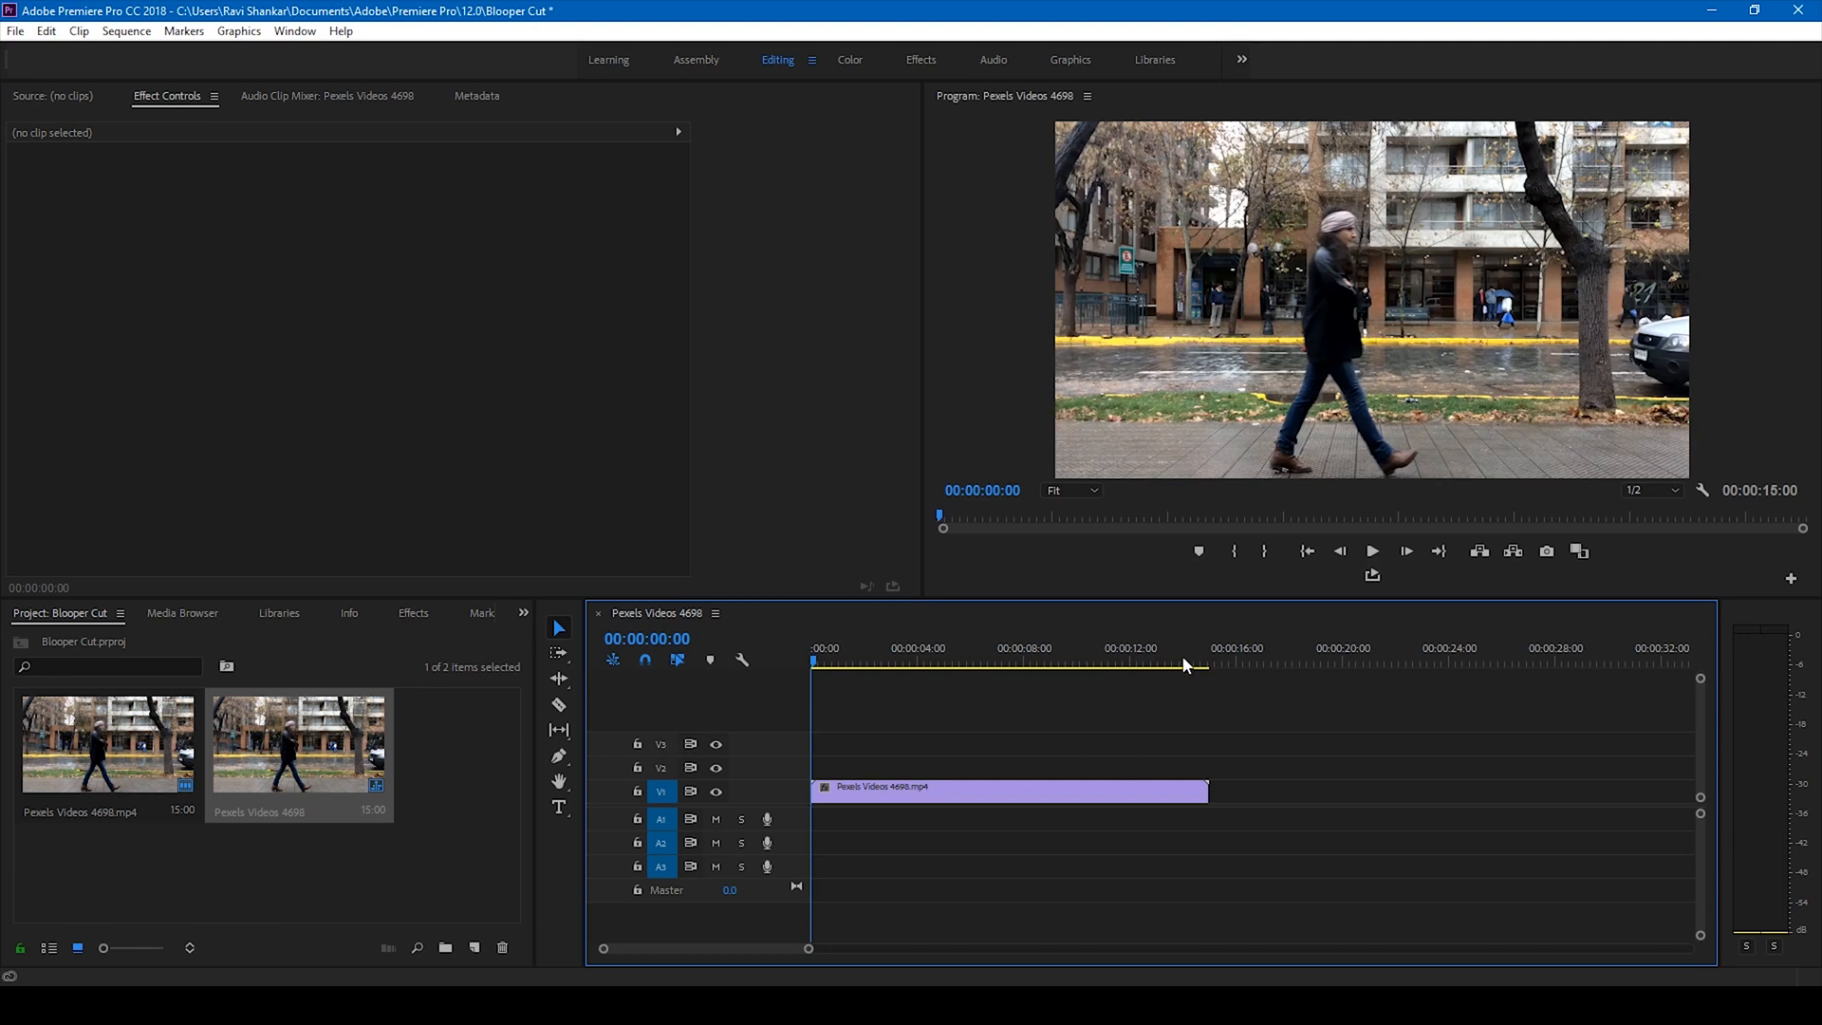
mouse_move(1179, 683)
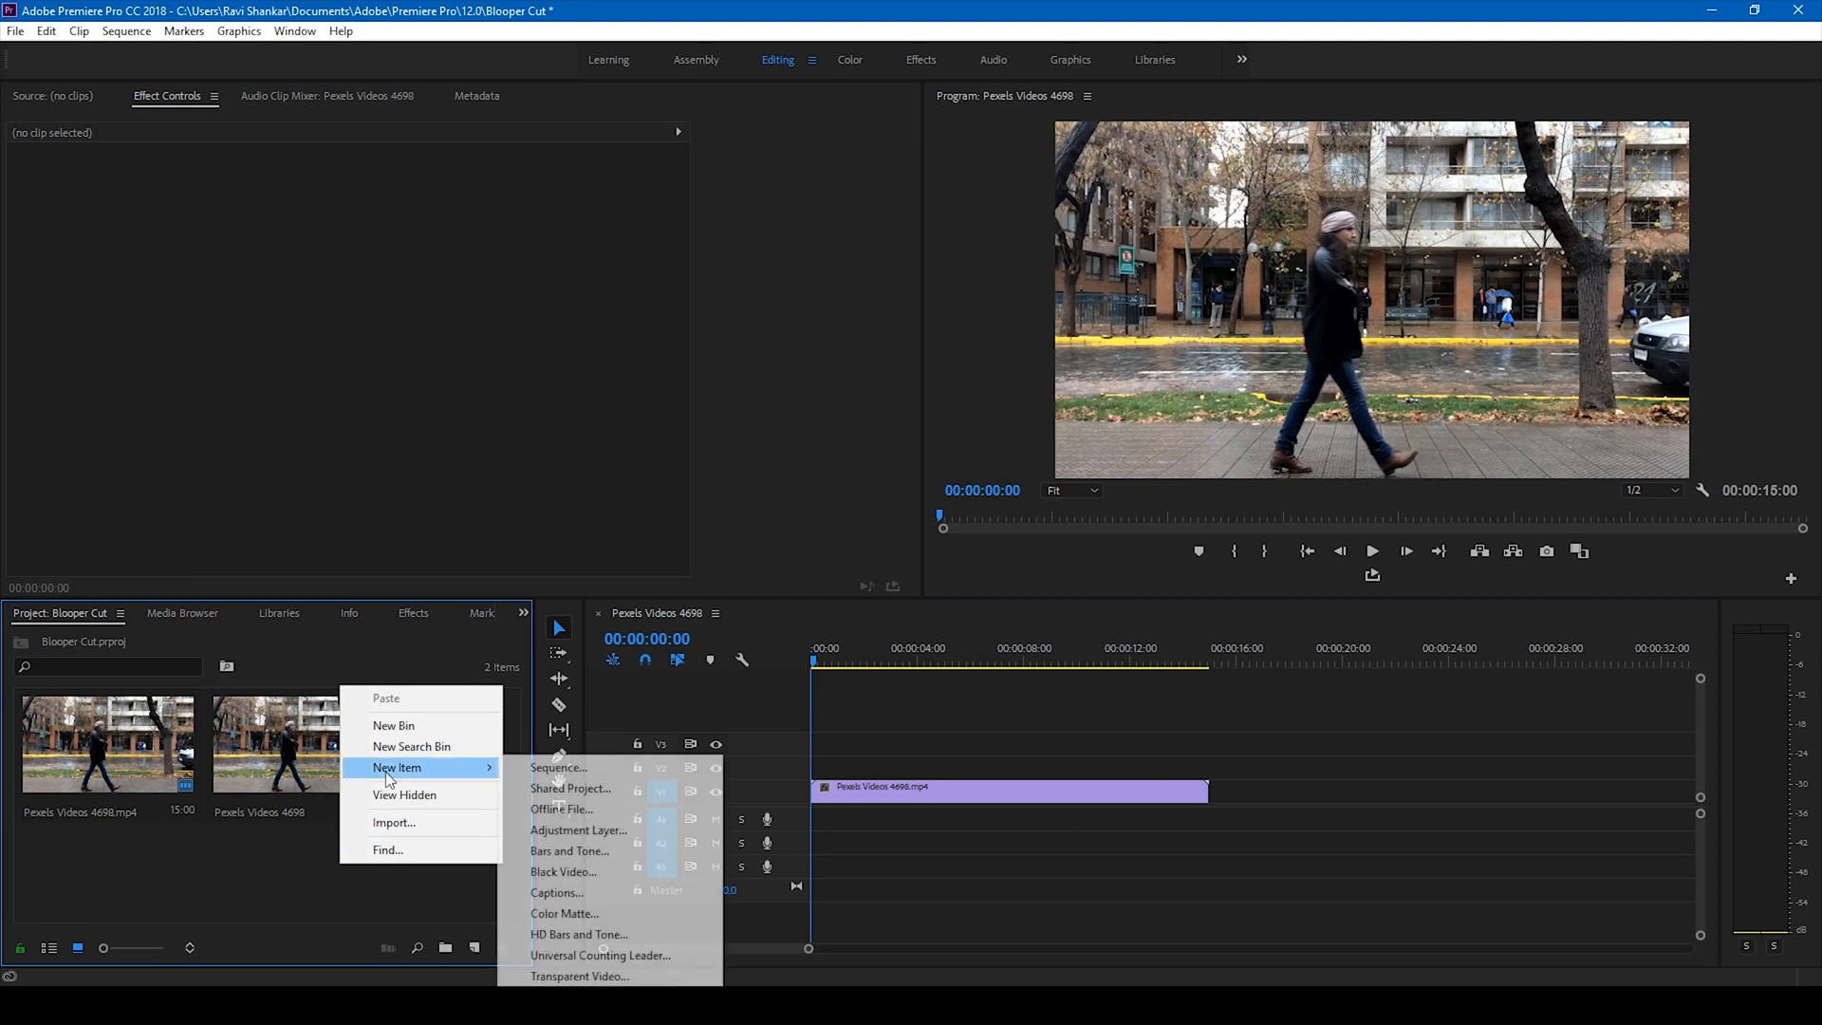
mouse_move(578, 934)
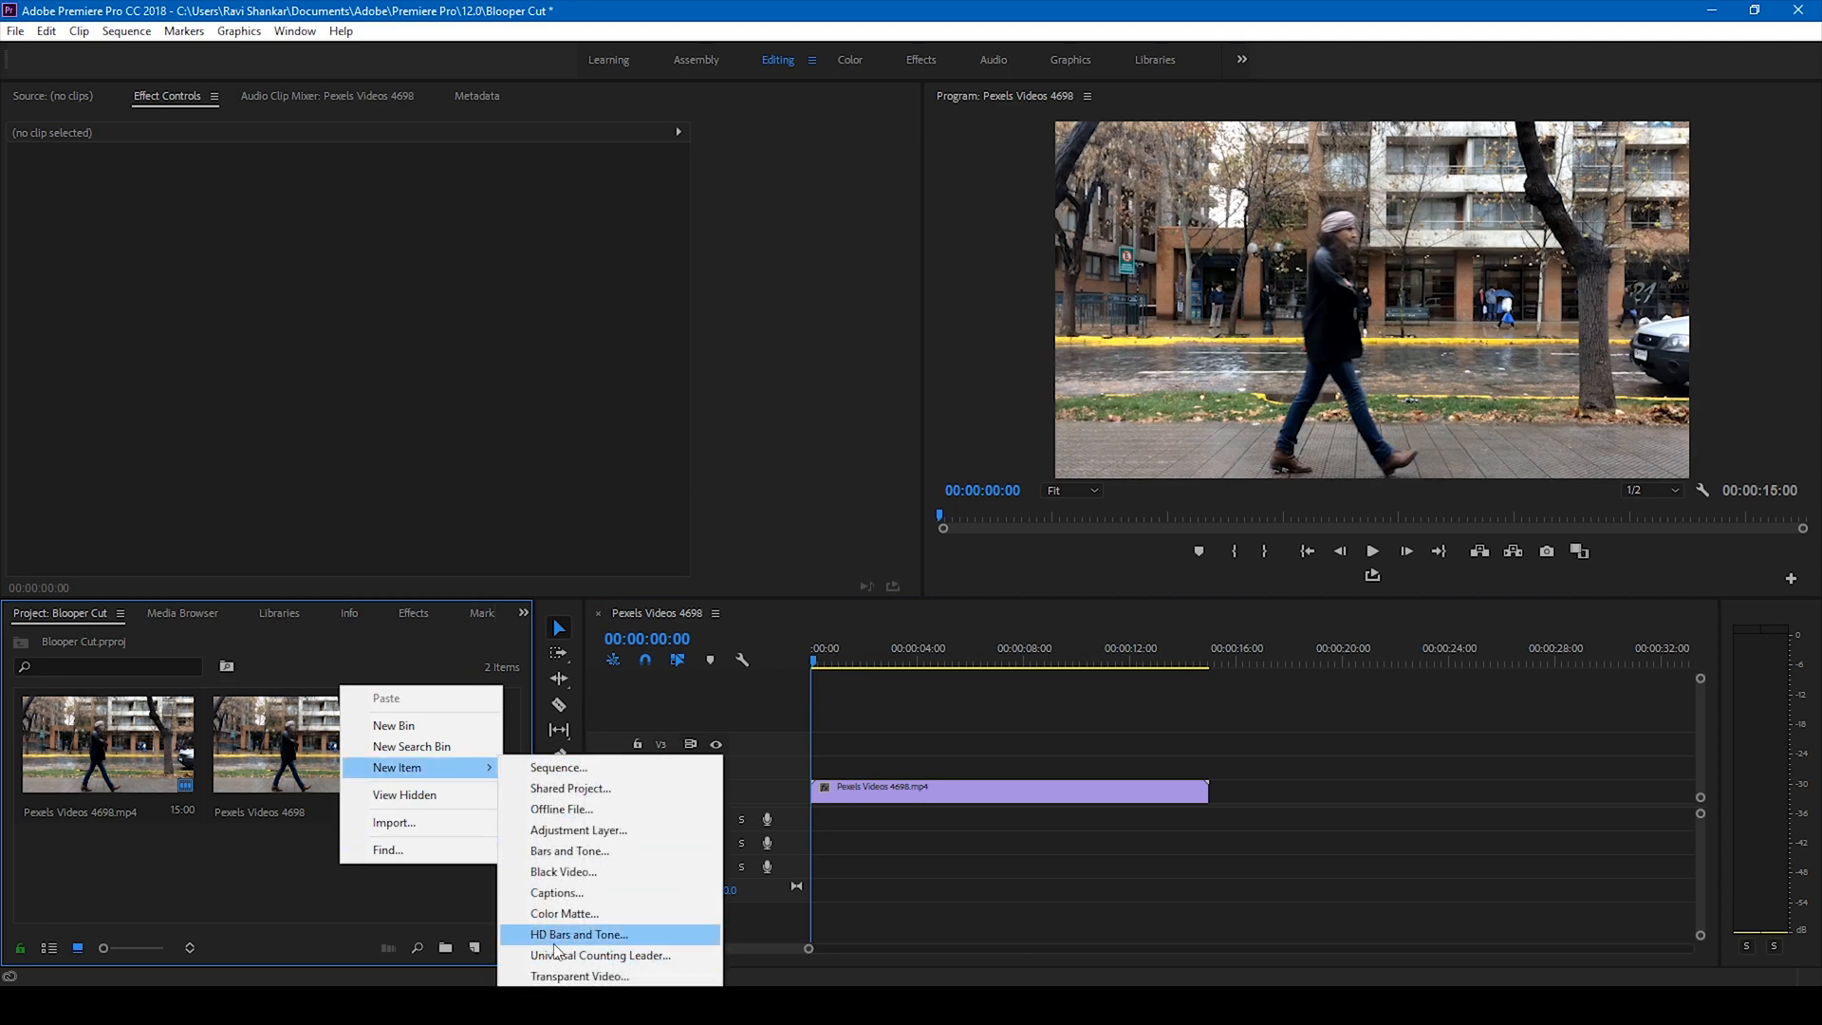
Add an HD Bars and Tone item to the project with default settings.
left_click(578, 933)
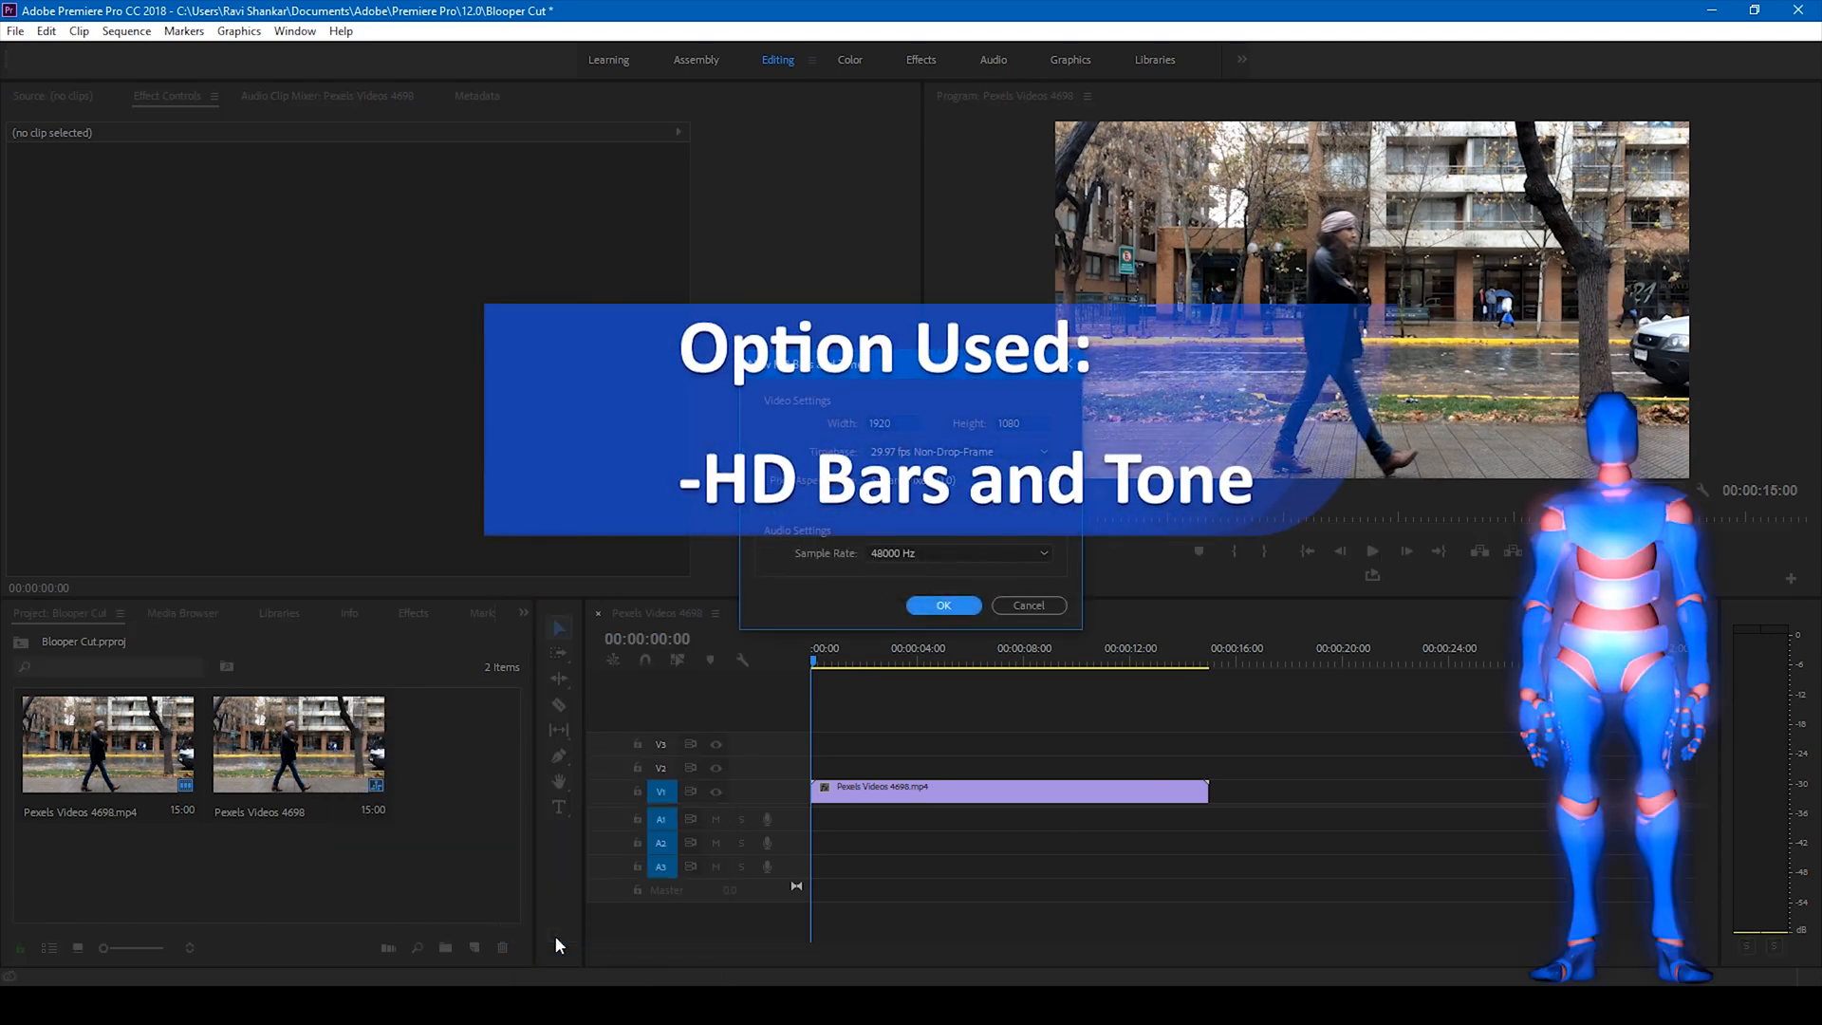
left_click(942, 605)
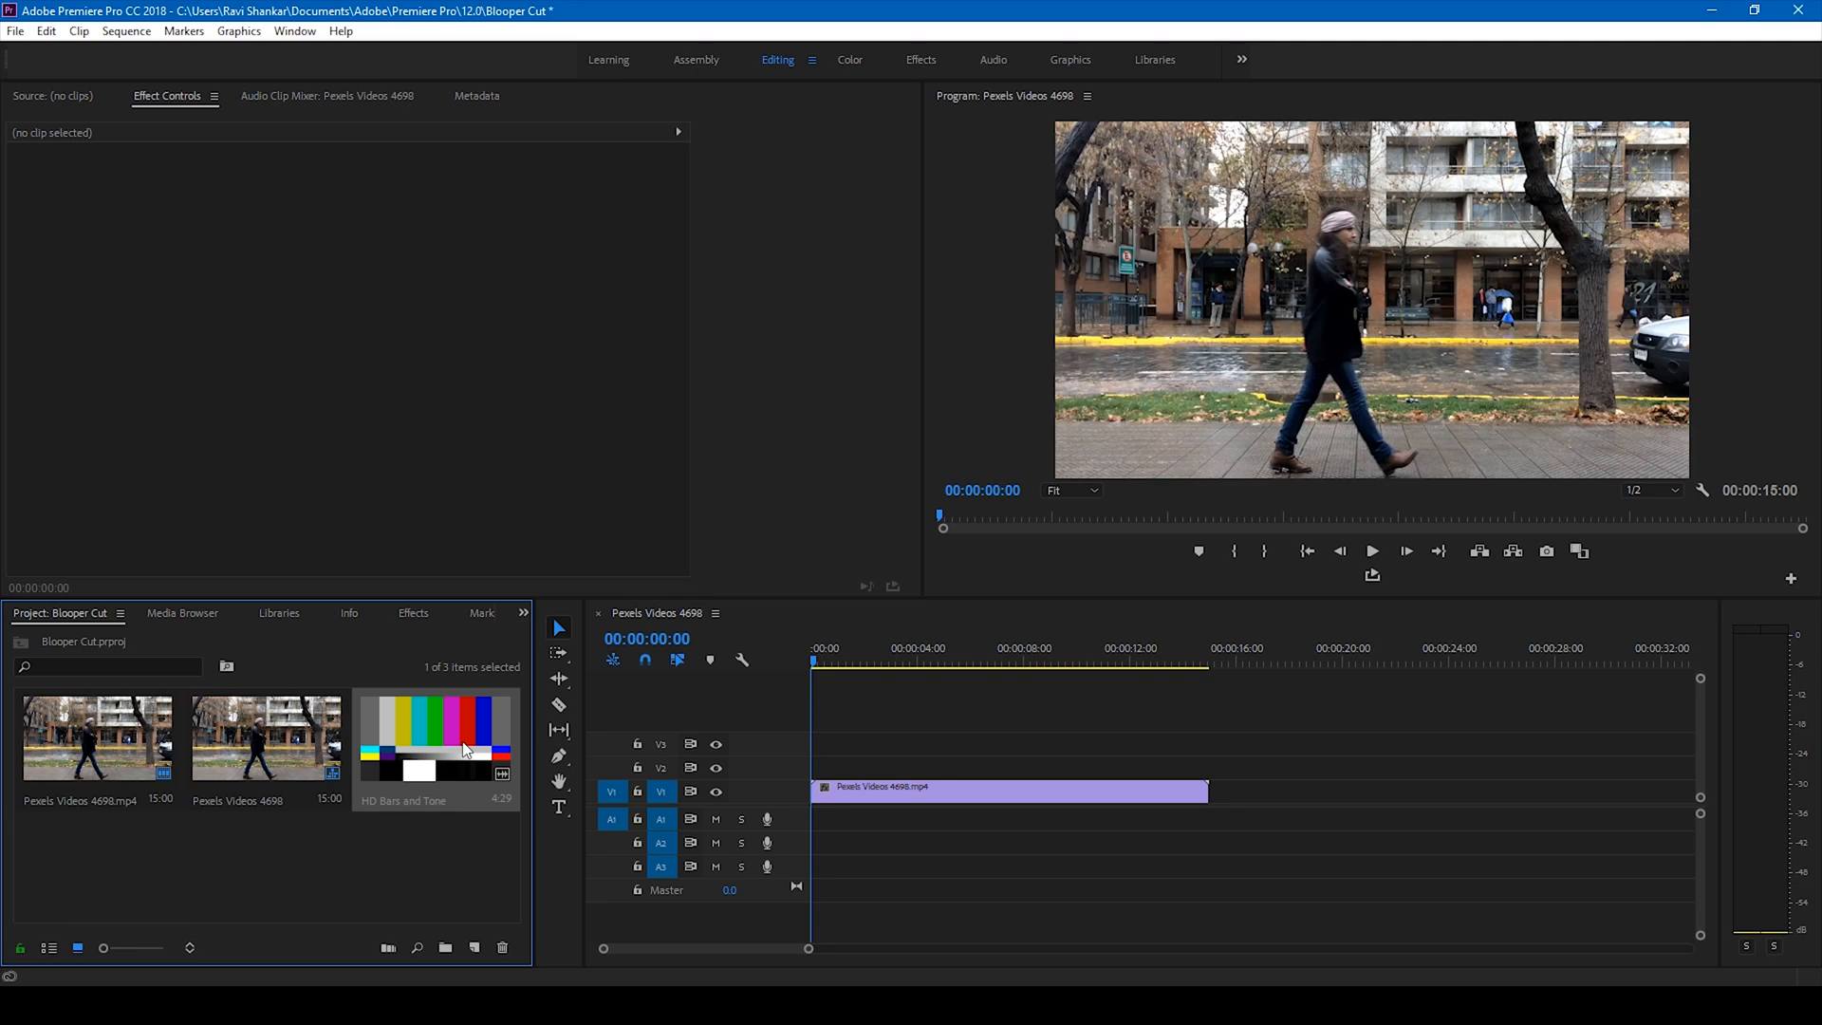
mouse_move(452, 767)
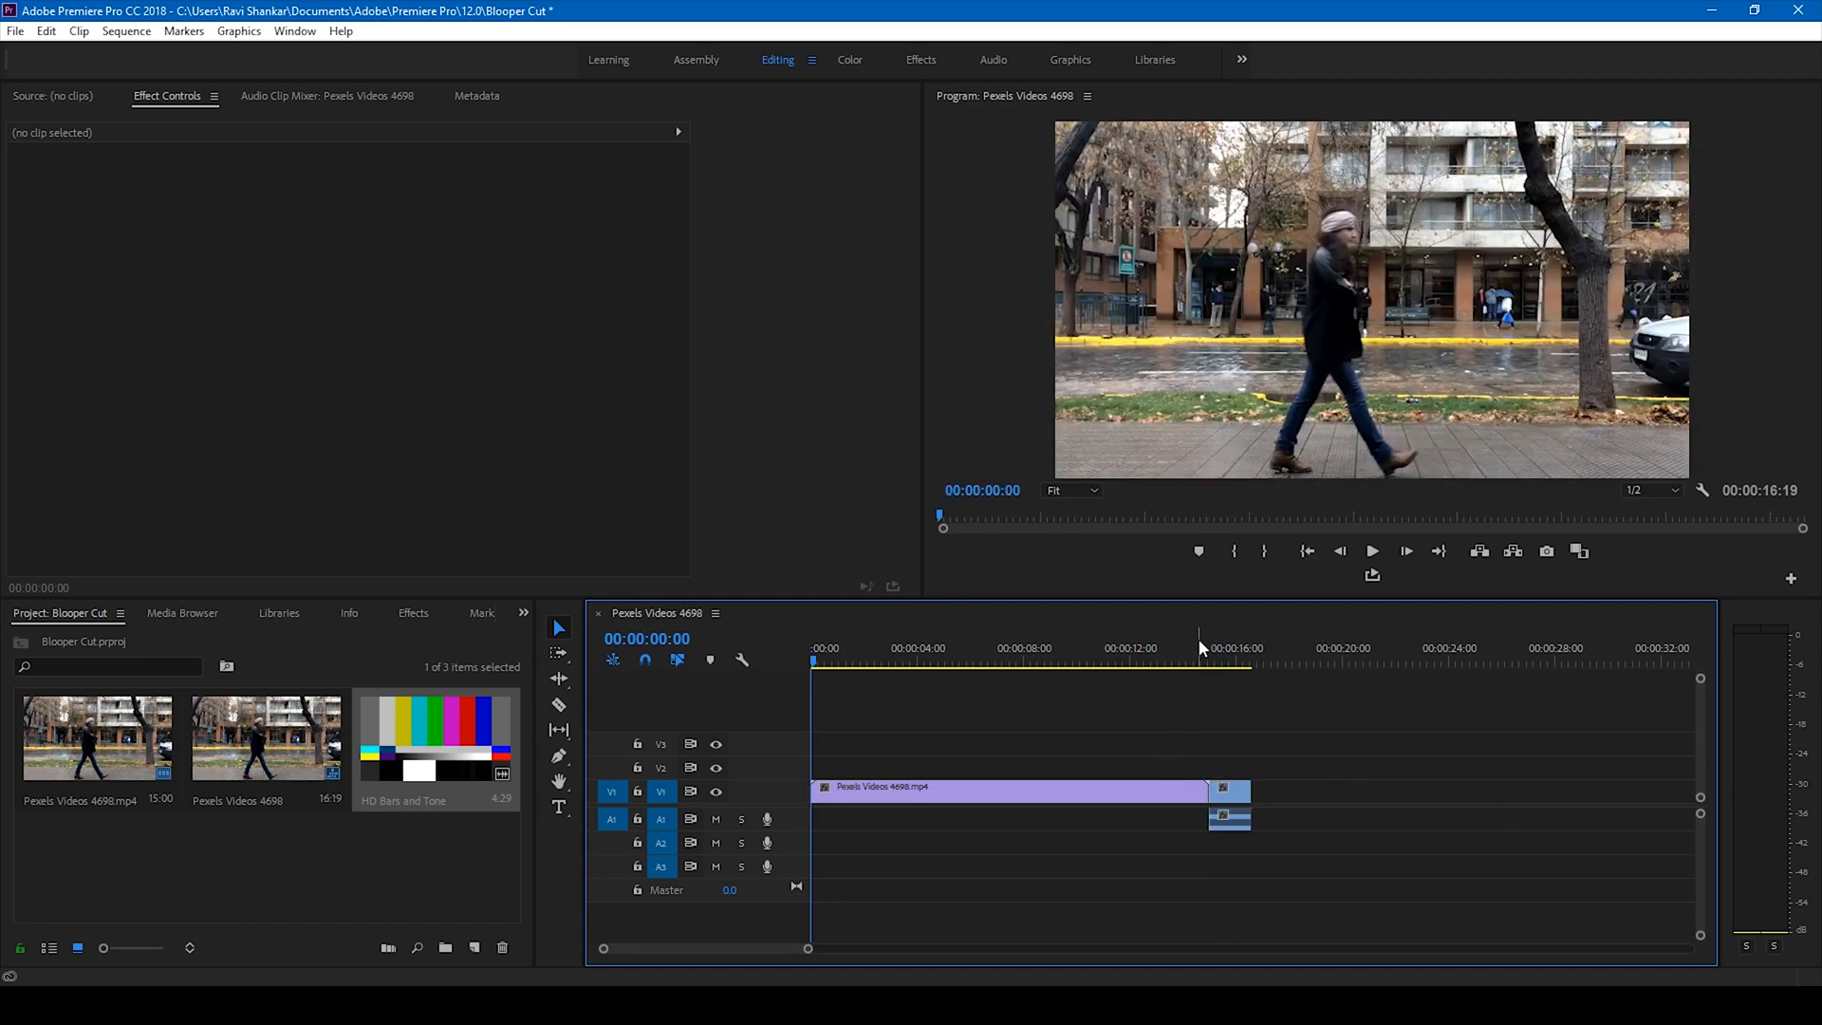
Place HD Bars and Tone after the Pexels clip and move the playhead onto it.
left_click(1197, 661)
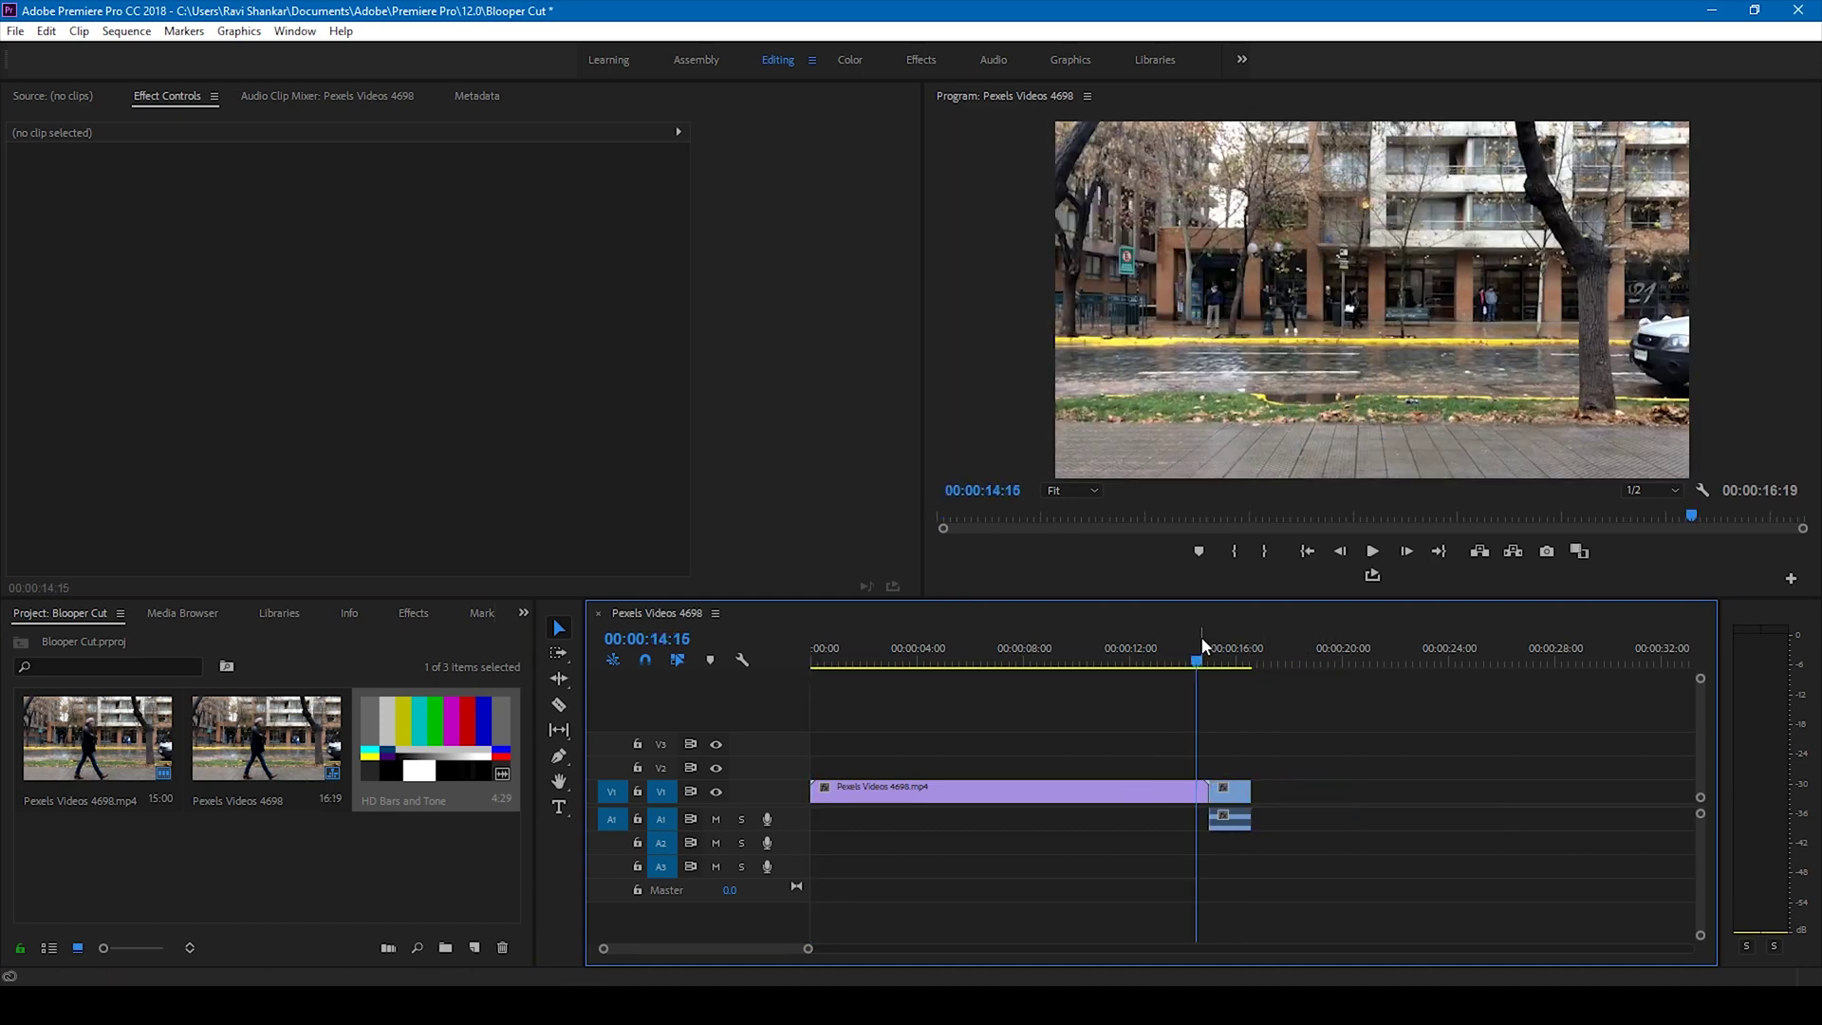
left_click(1371, 552)
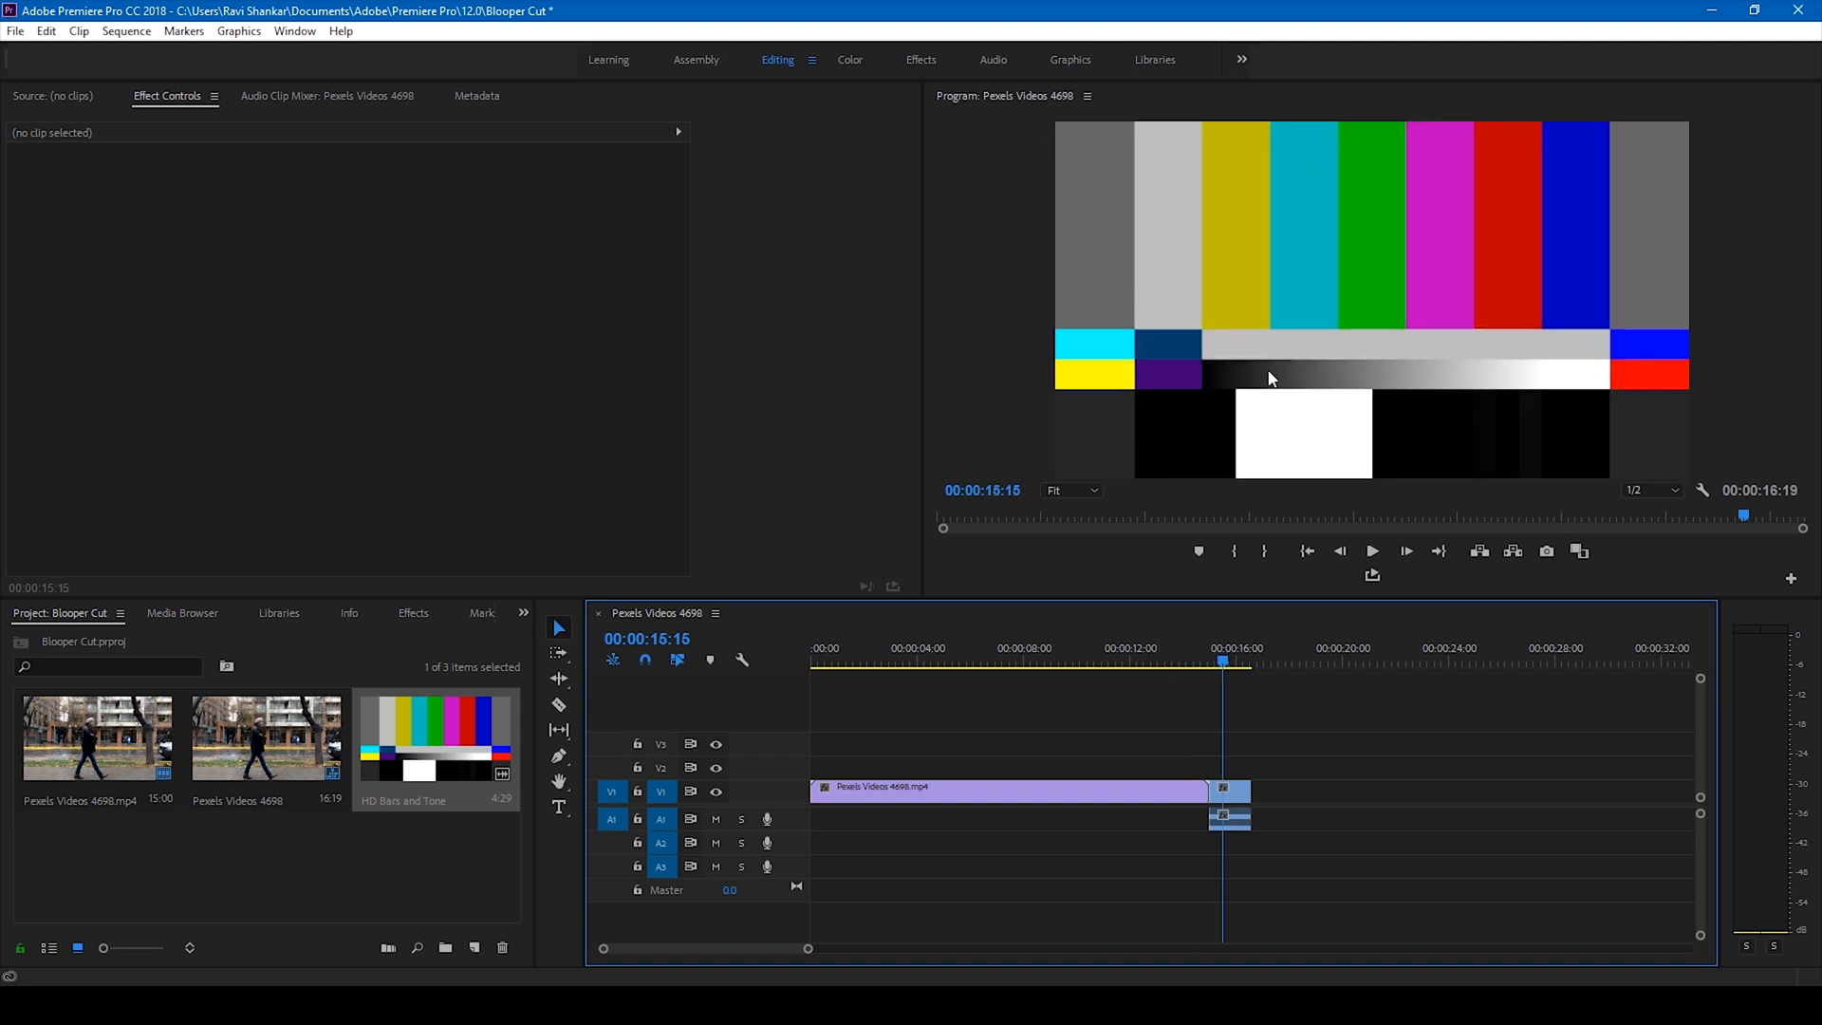
mouse_move(398, 614)
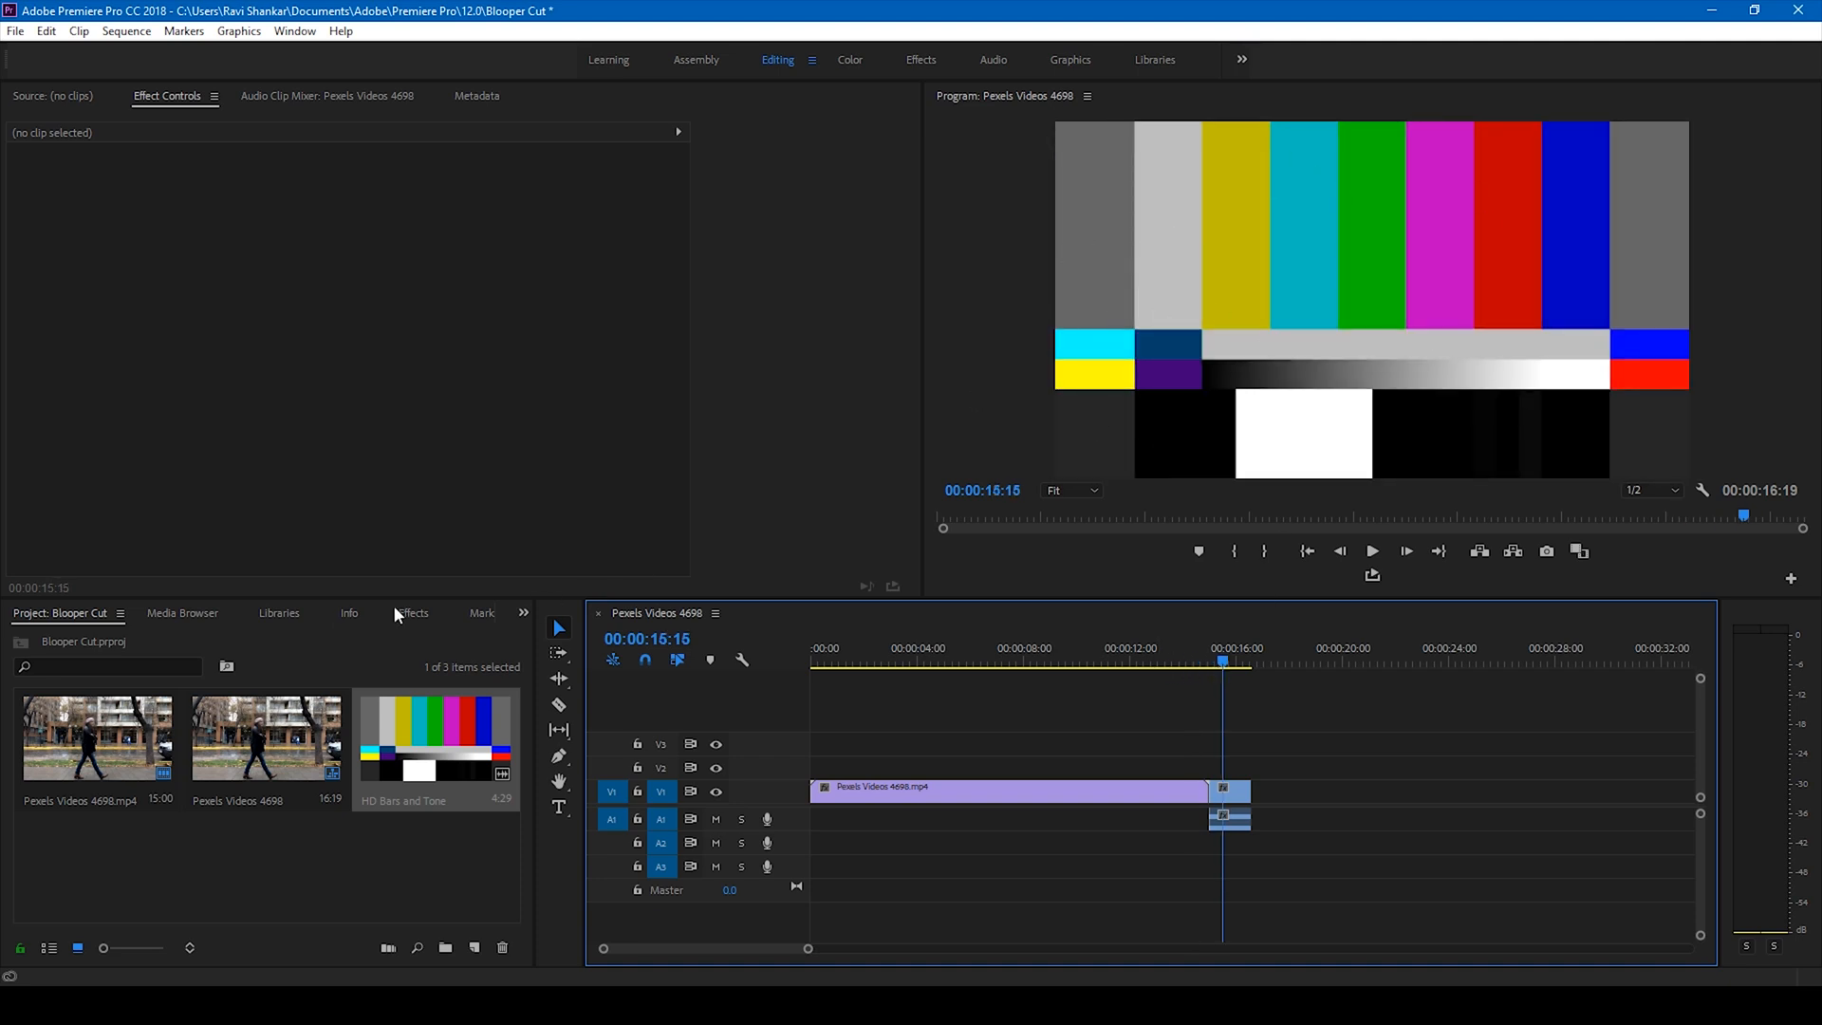
Apply the Noise effect to the bars clip and adjust its Amount of Noise.
left_click(413, 612)
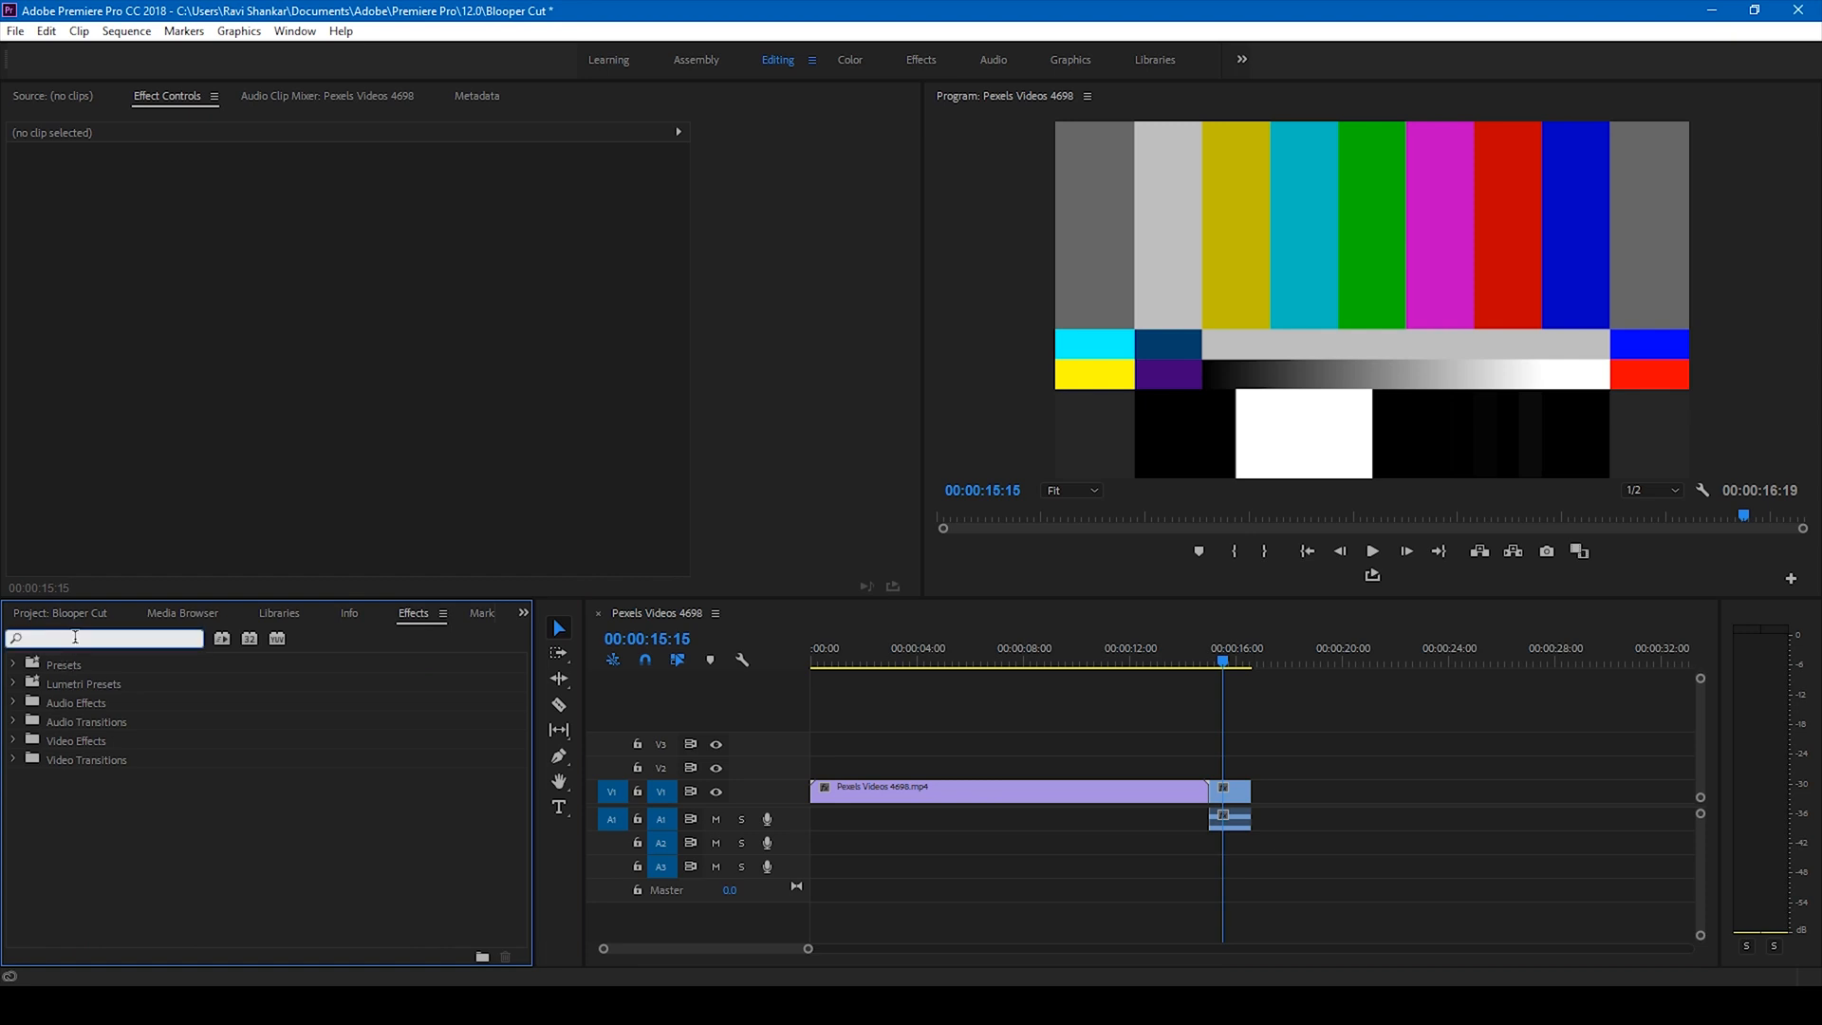
type("noise")
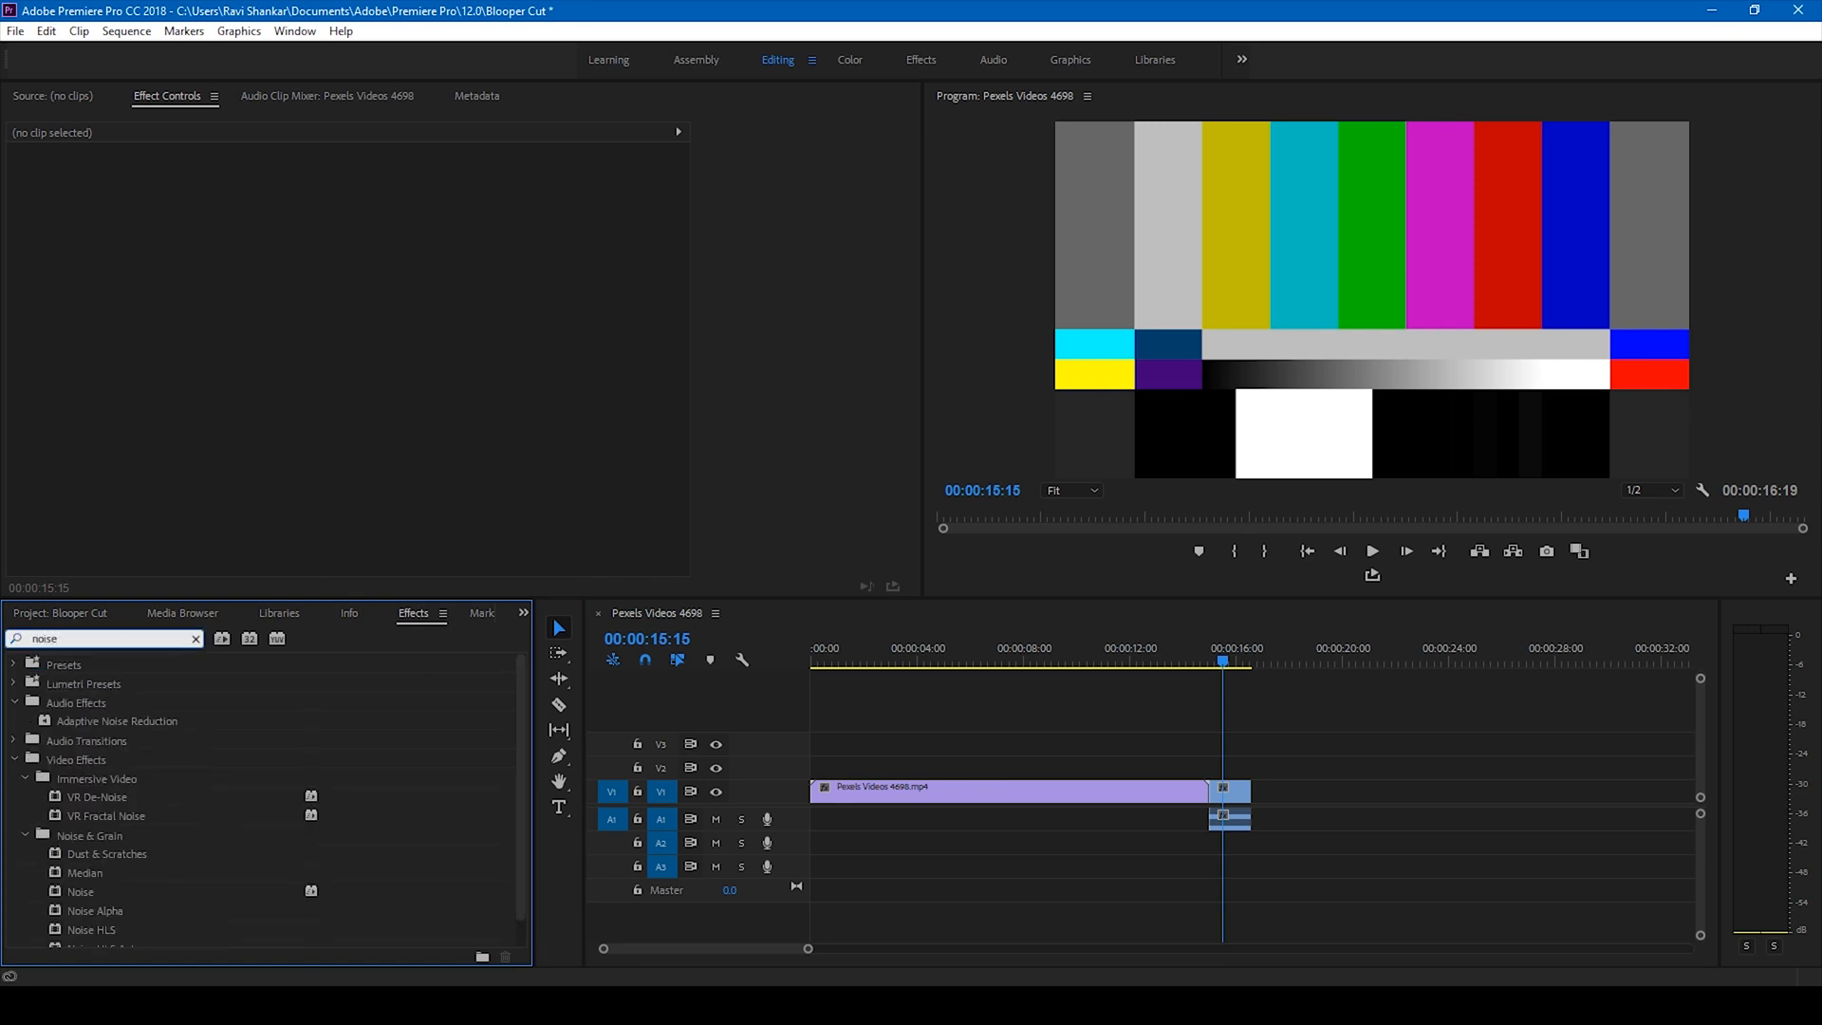
mouse_move(69, 682)
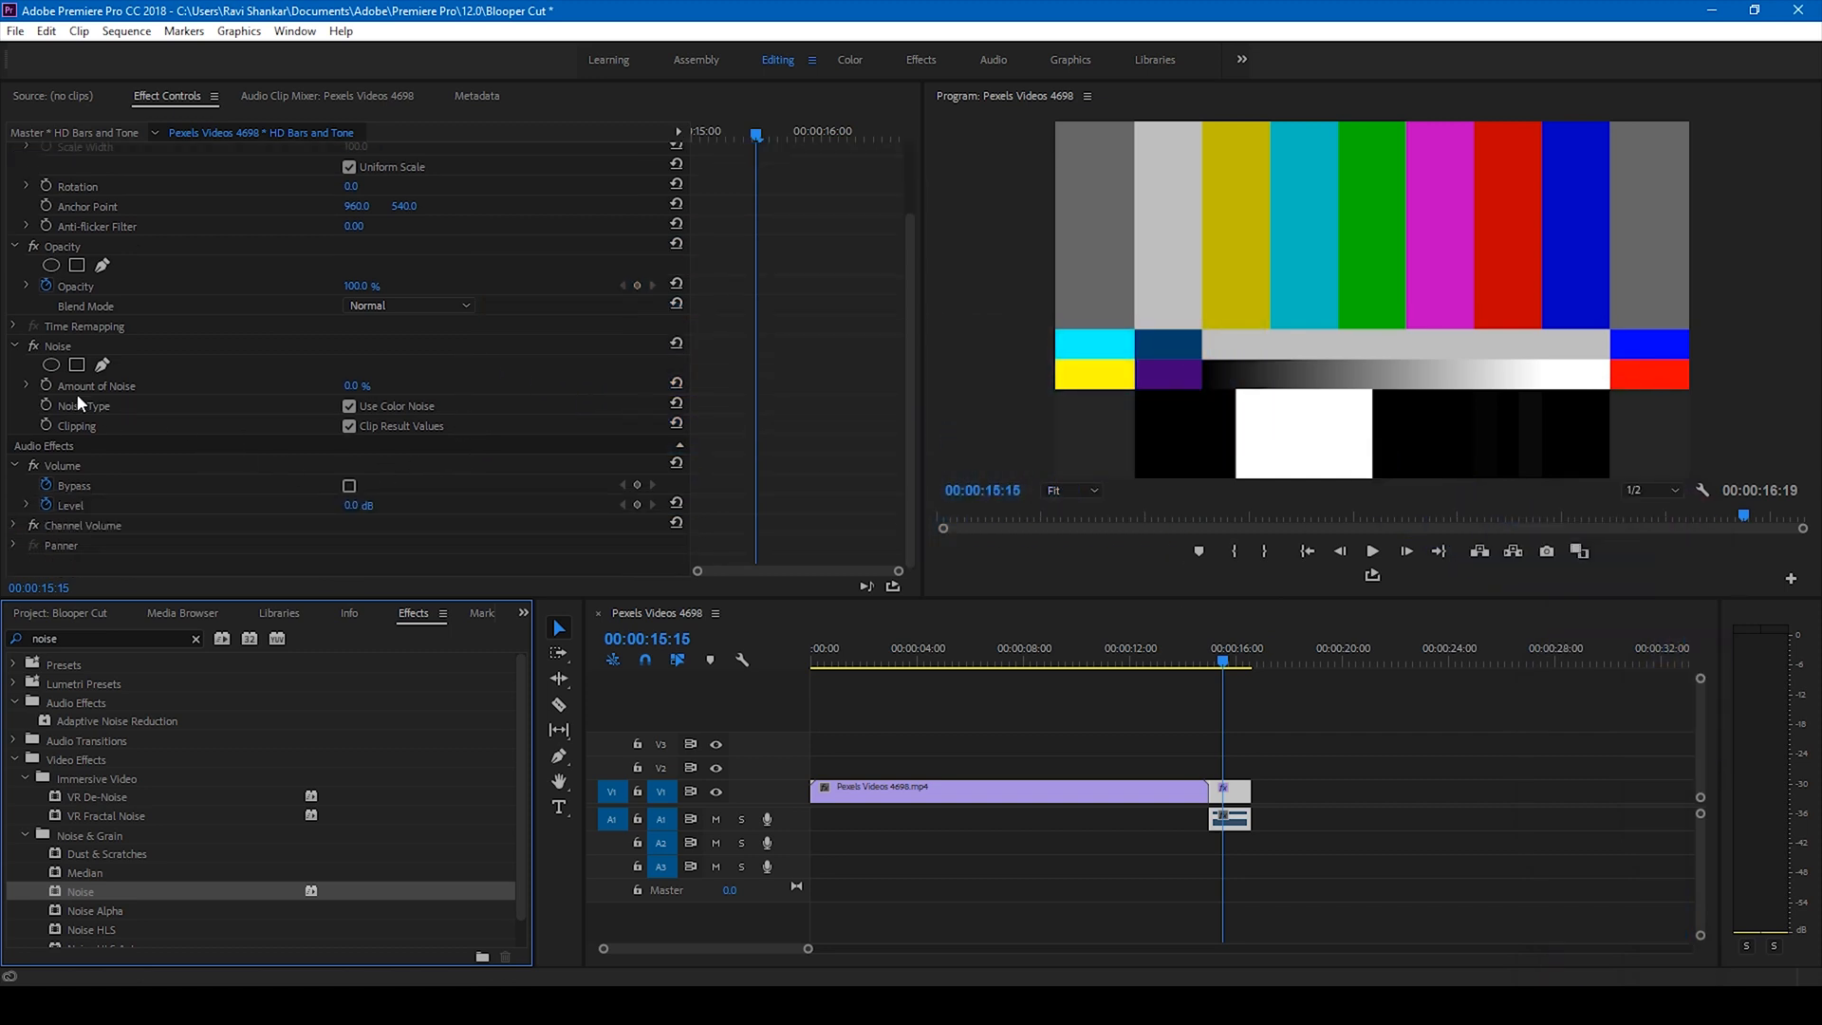
double_click(356, 385)
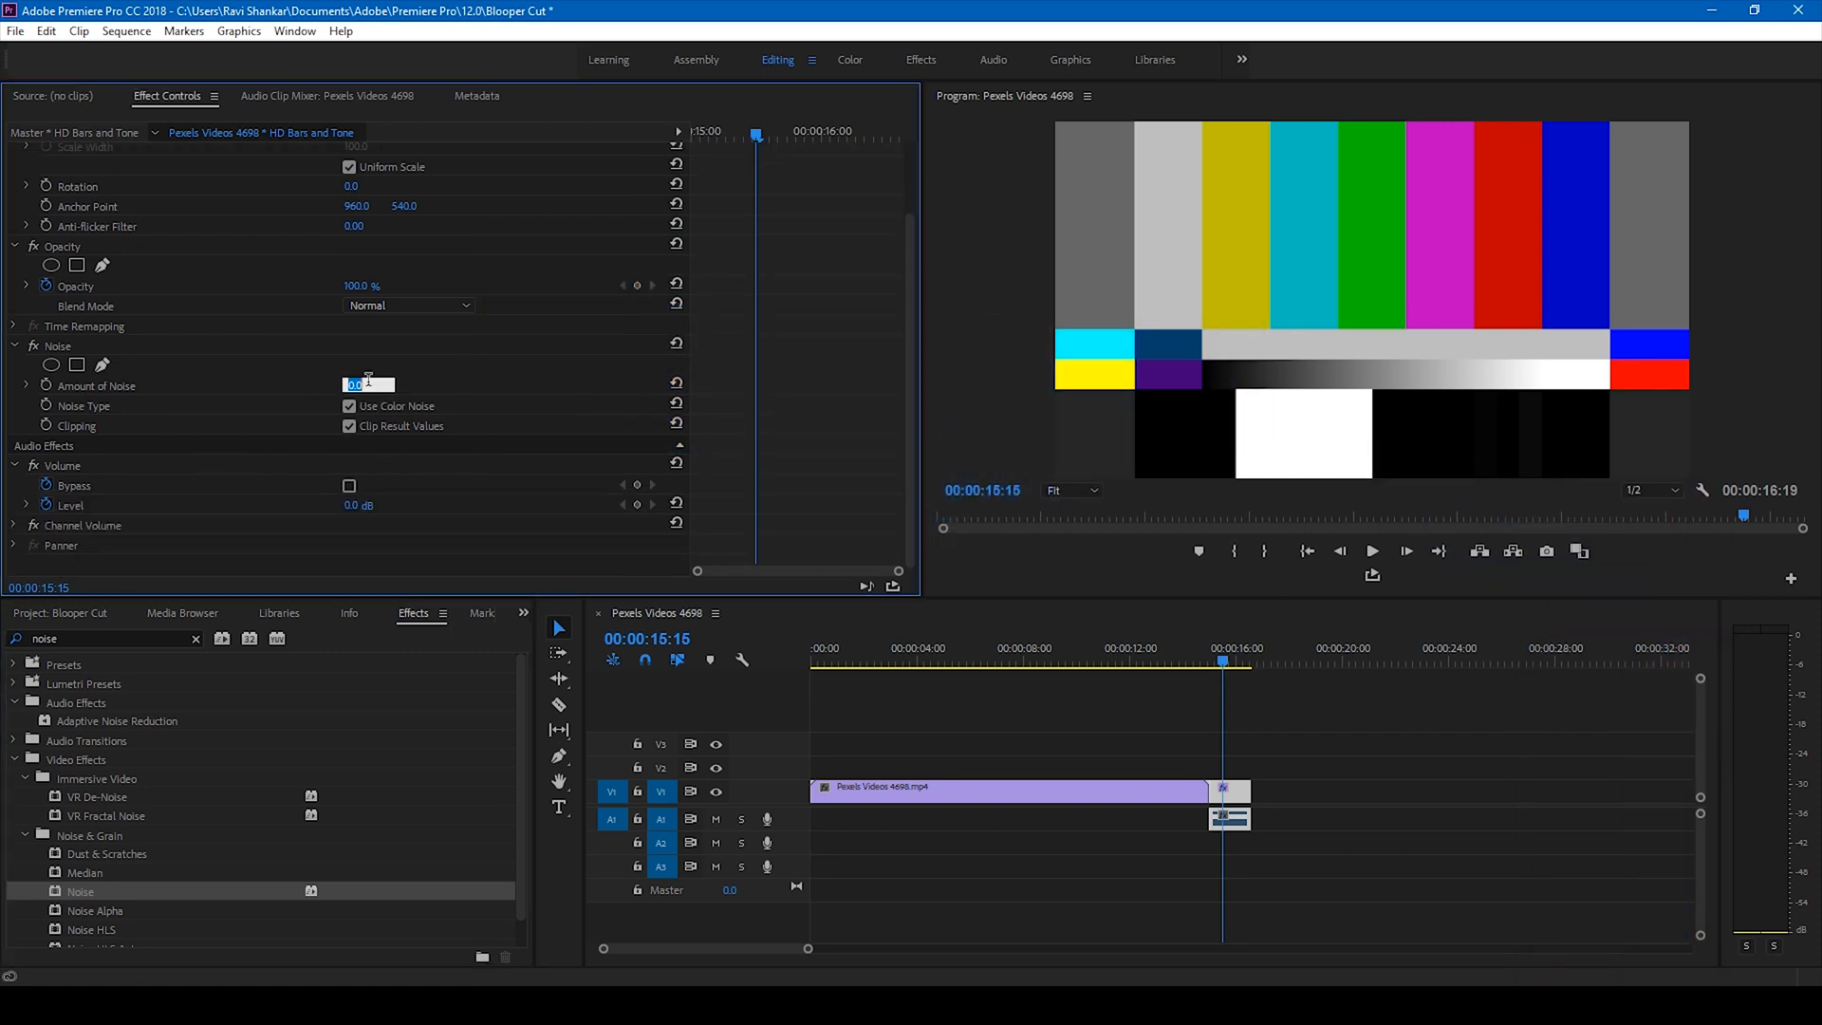
type("20.0")
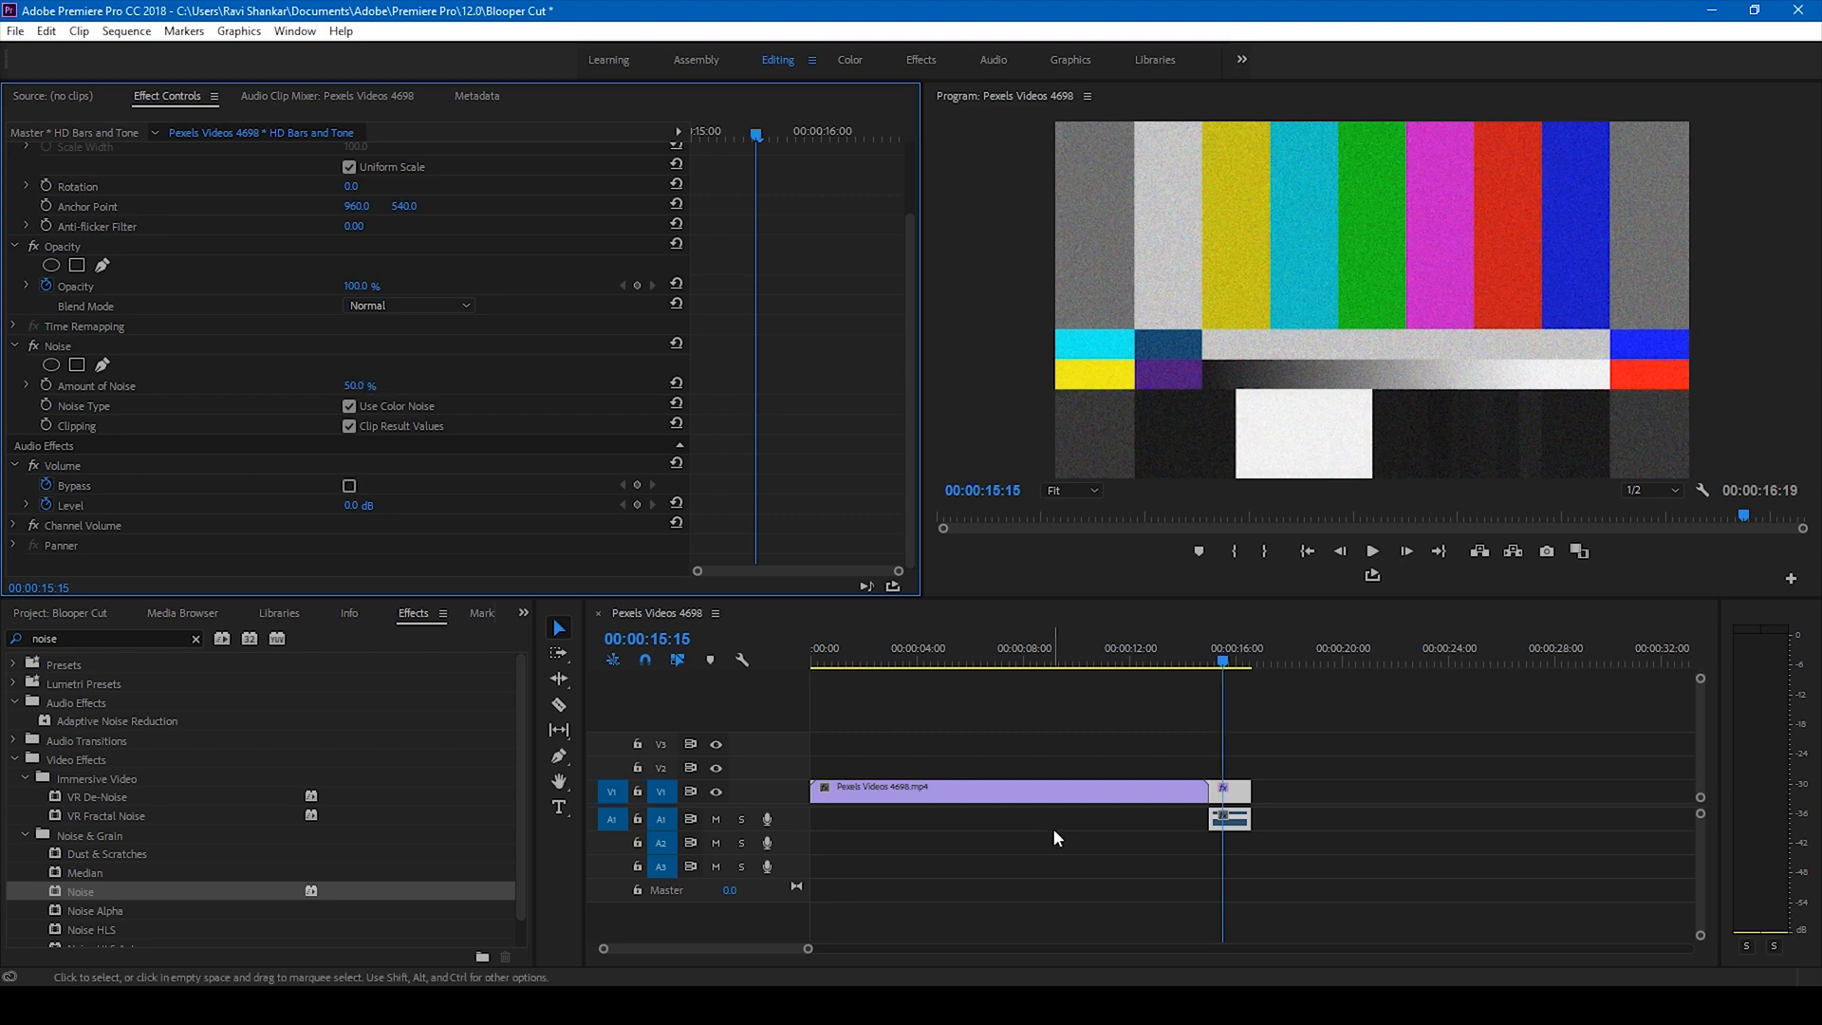
left_click(1370, 550)
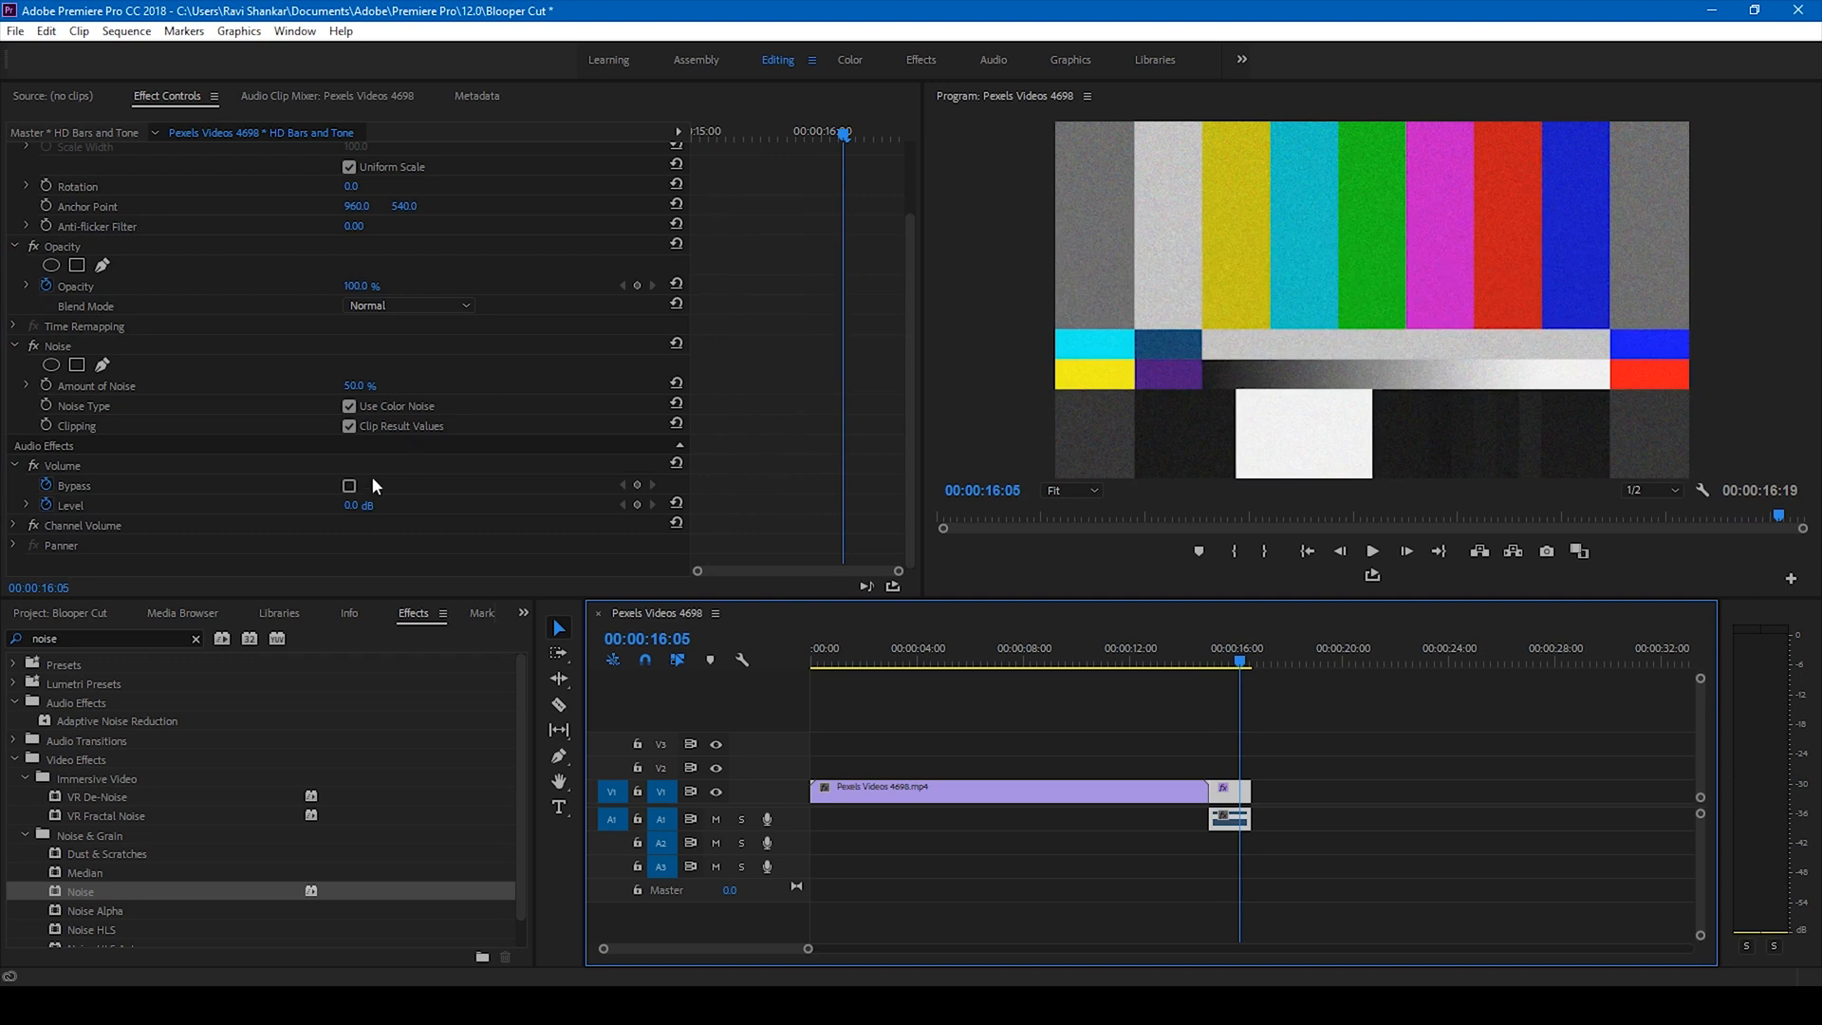
Apply Wave Warp to the bars clip with Wave Type Noise, then preview playback.
triple_click(87, 637)
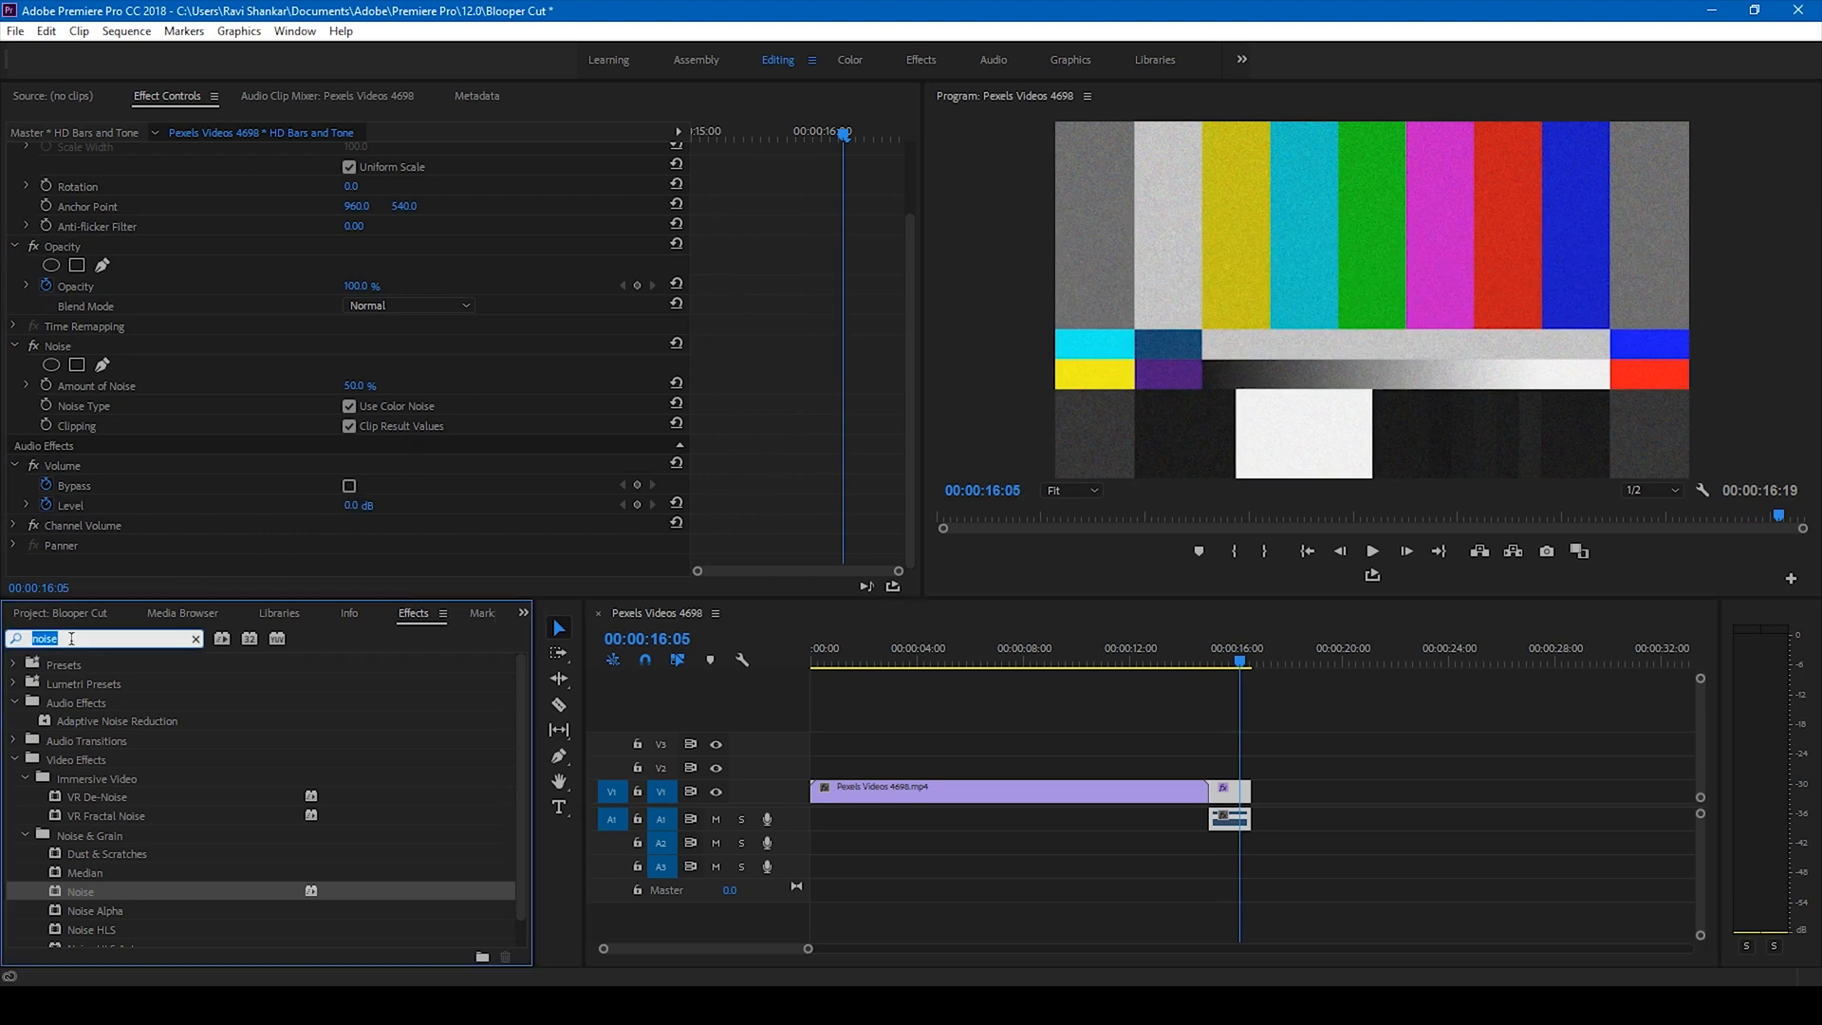
type("Wave warp")
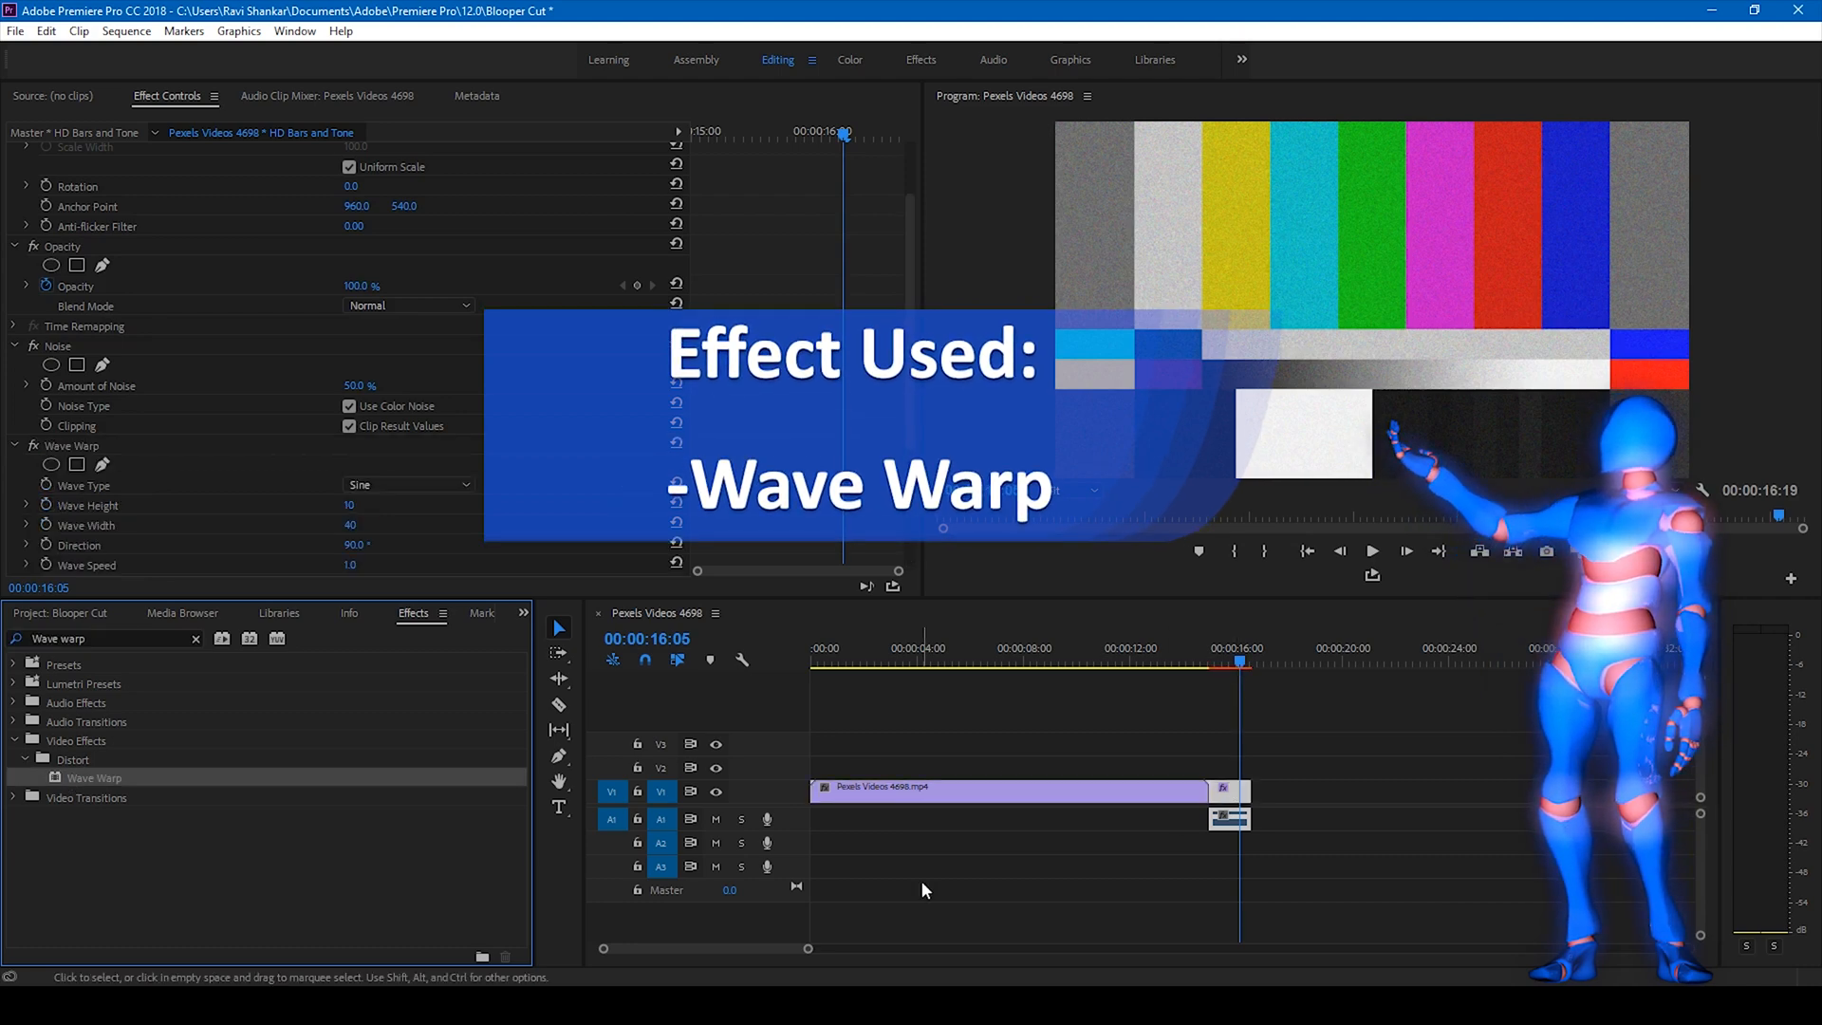
left_click(407, 485)
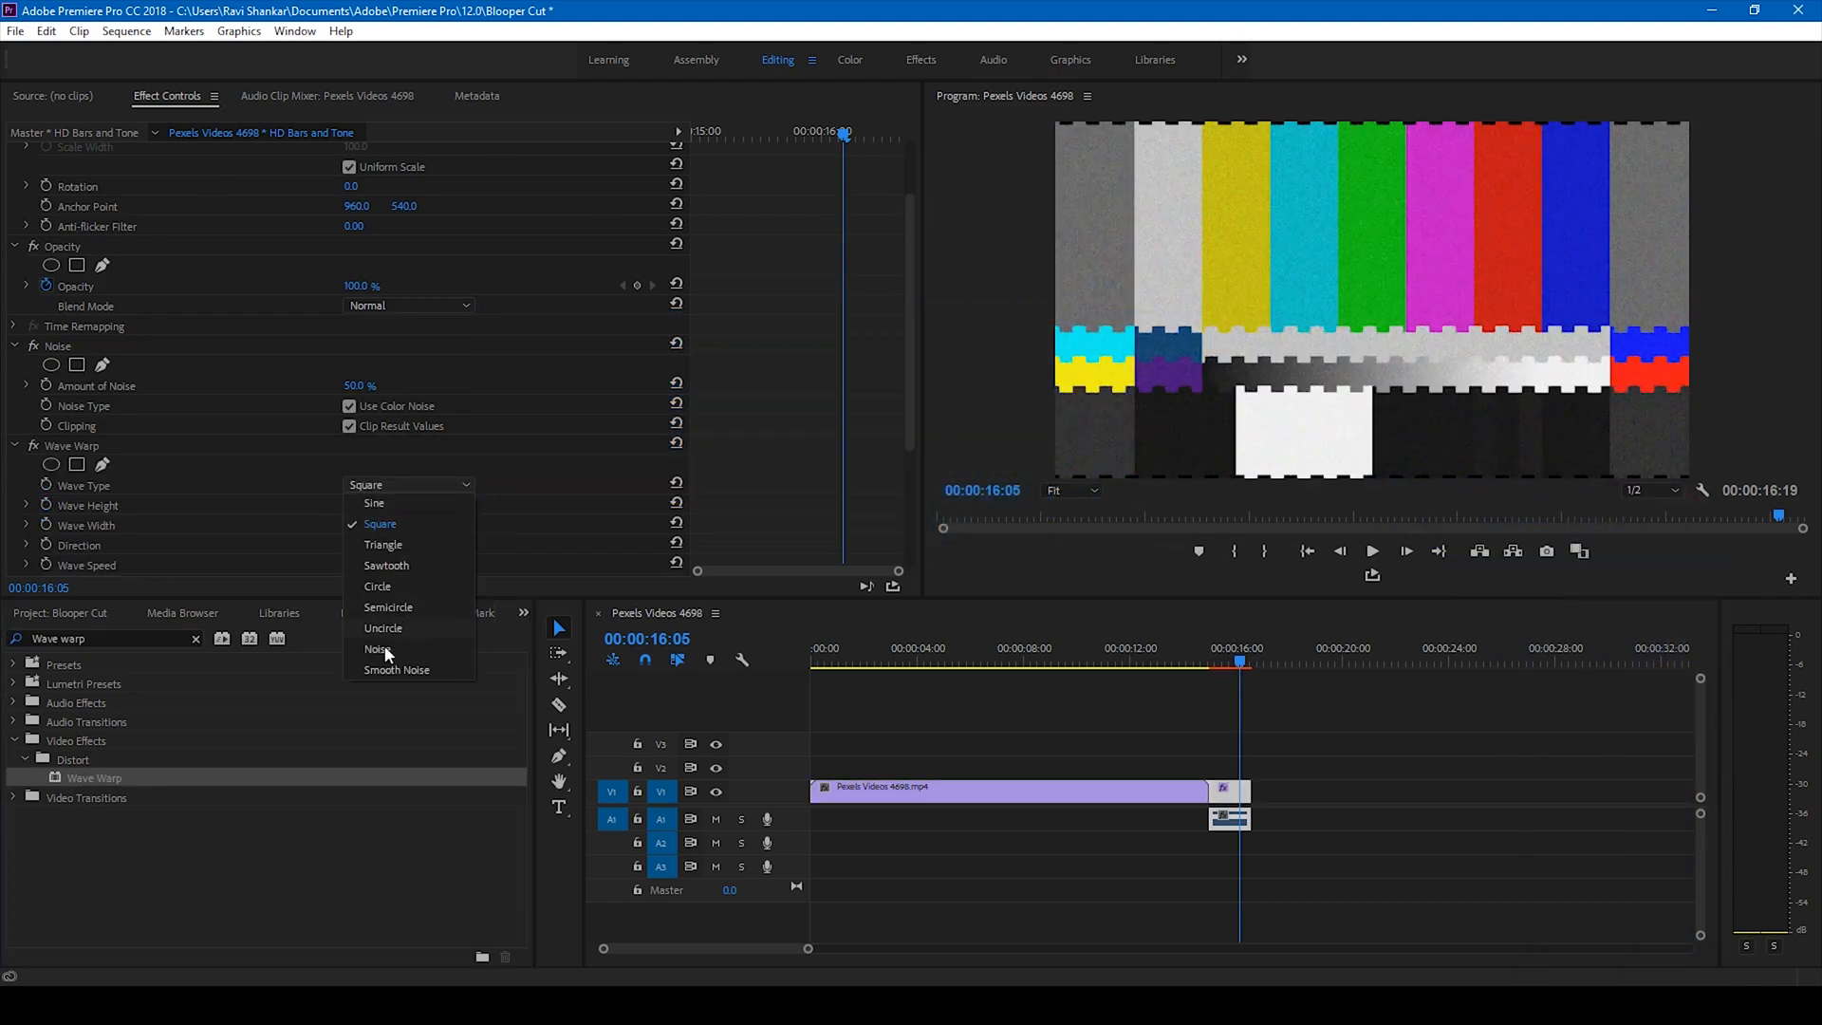
left_click(377, 648)
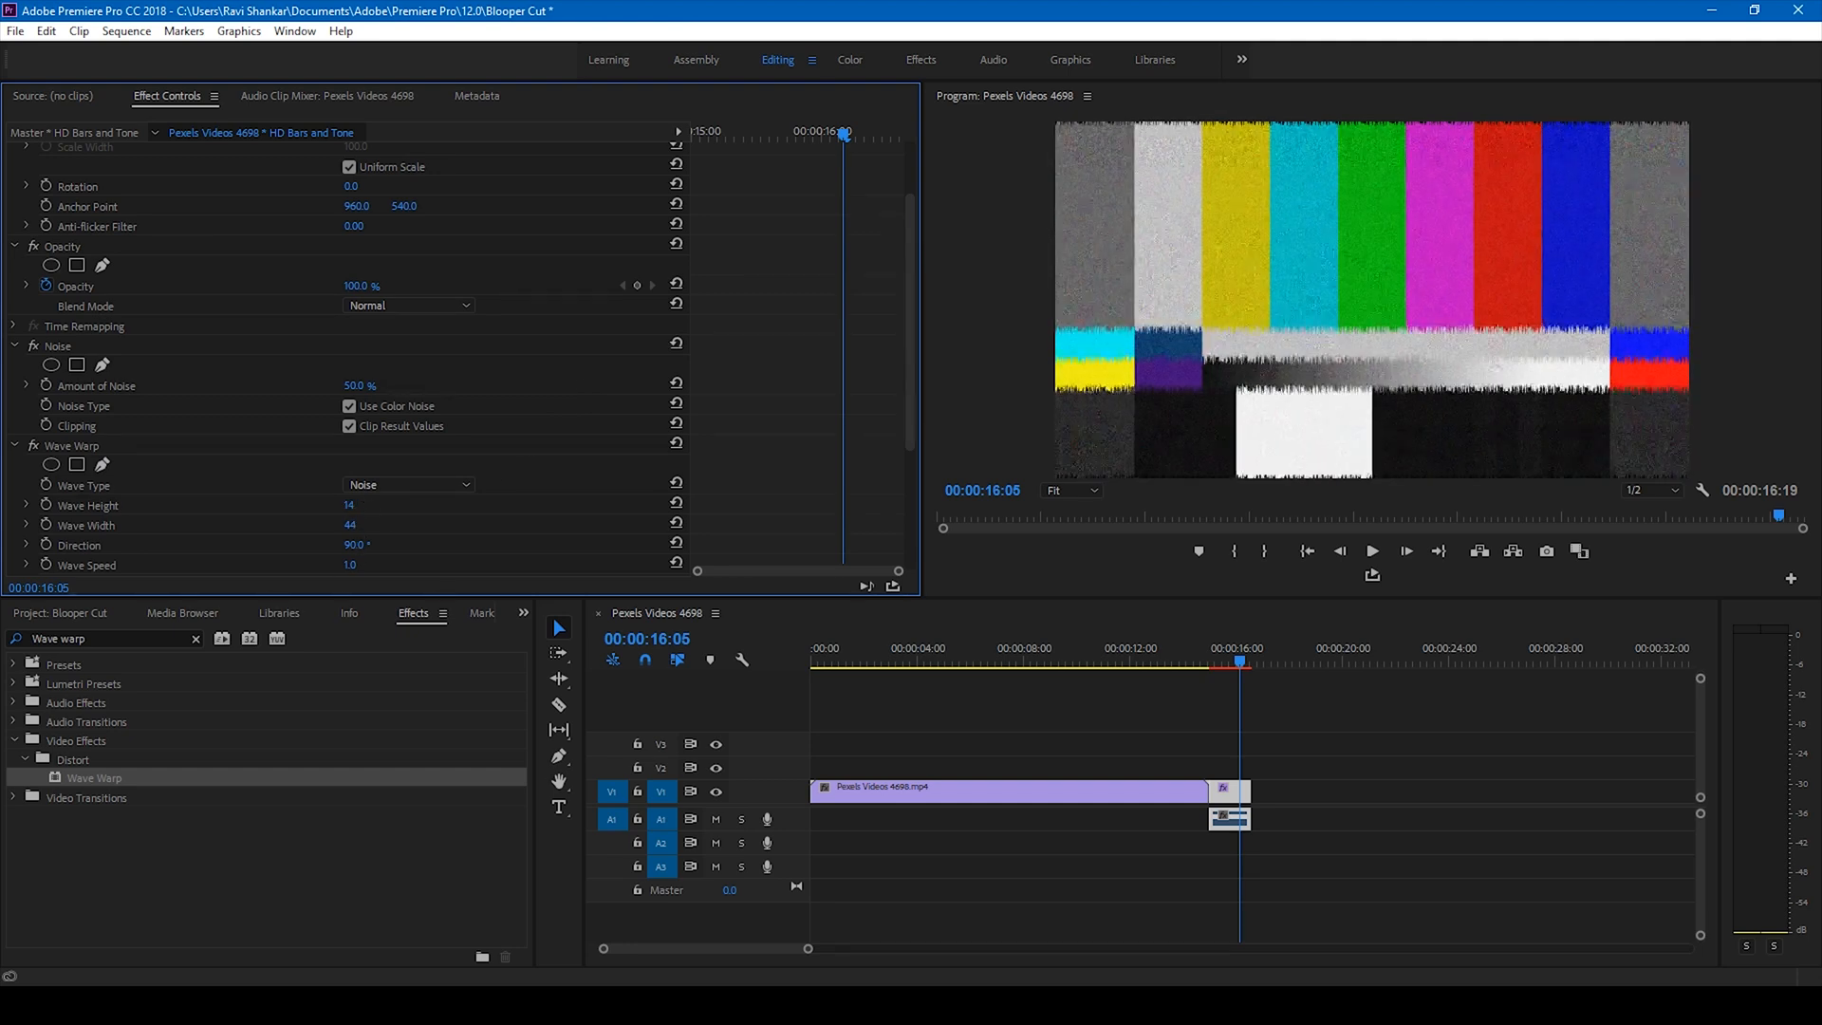
left_click(1205, 661)
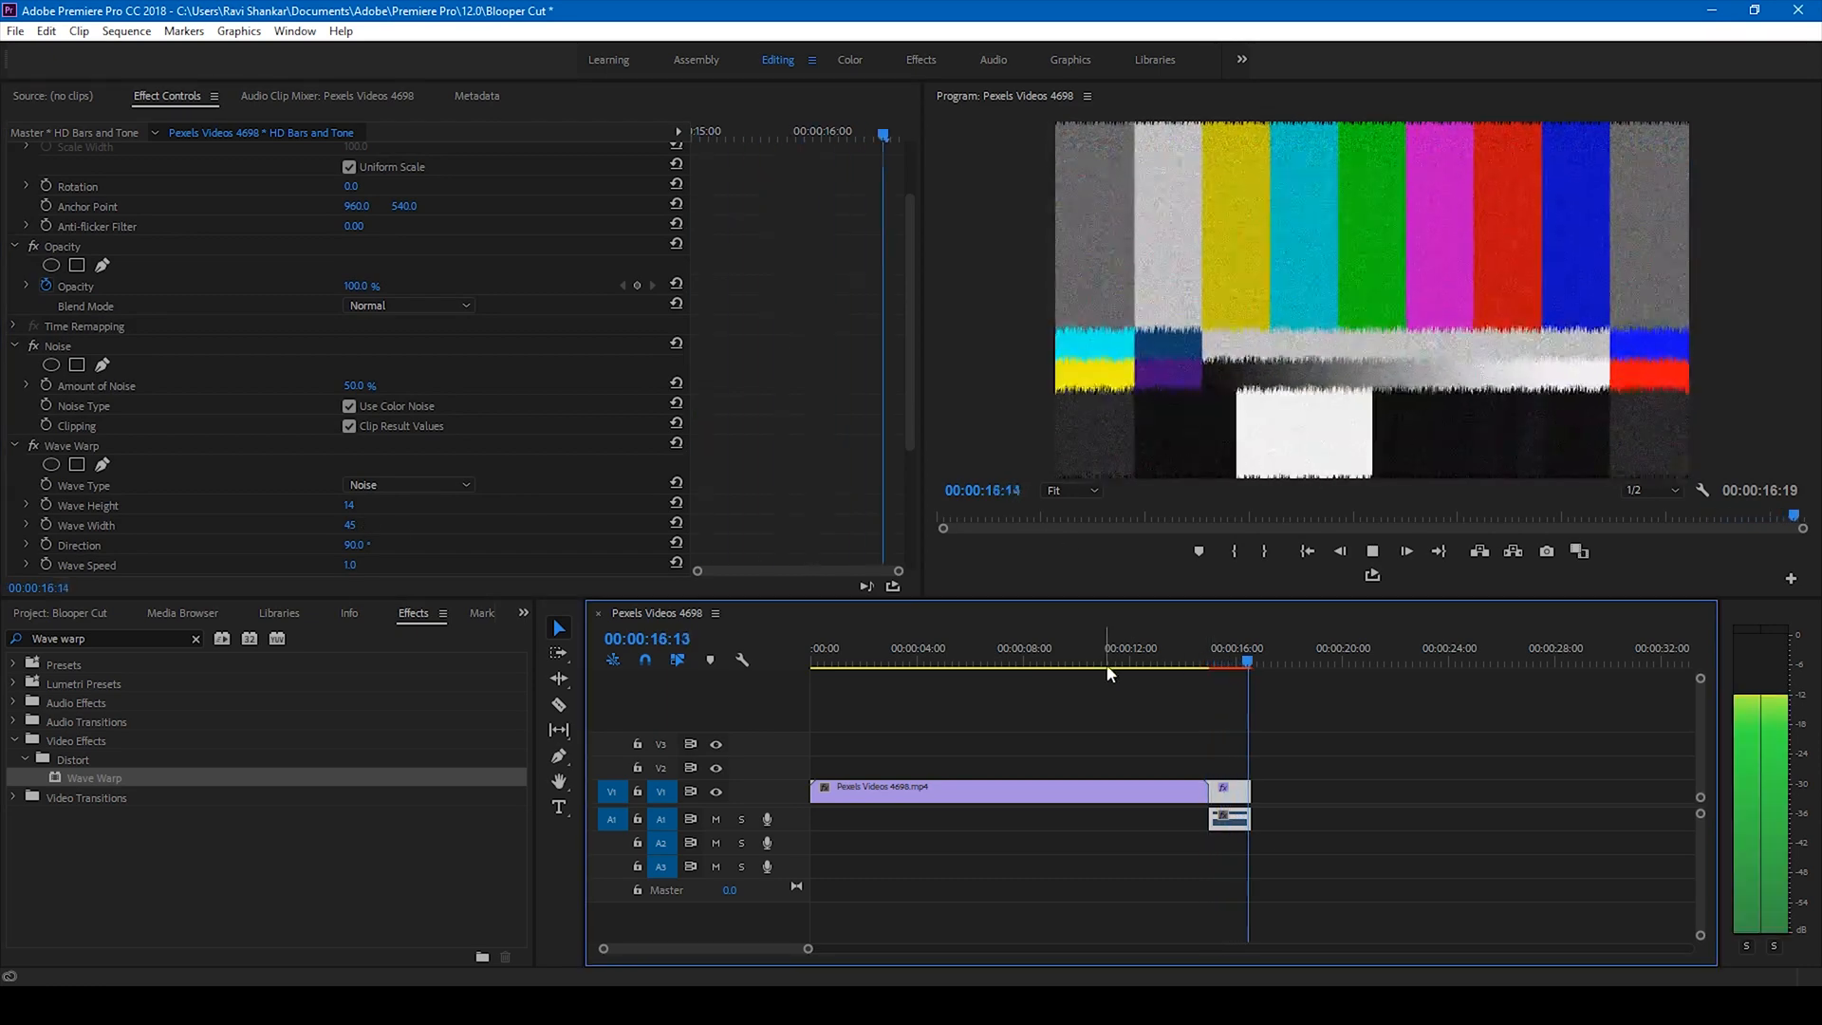
left_click(1127, 660)
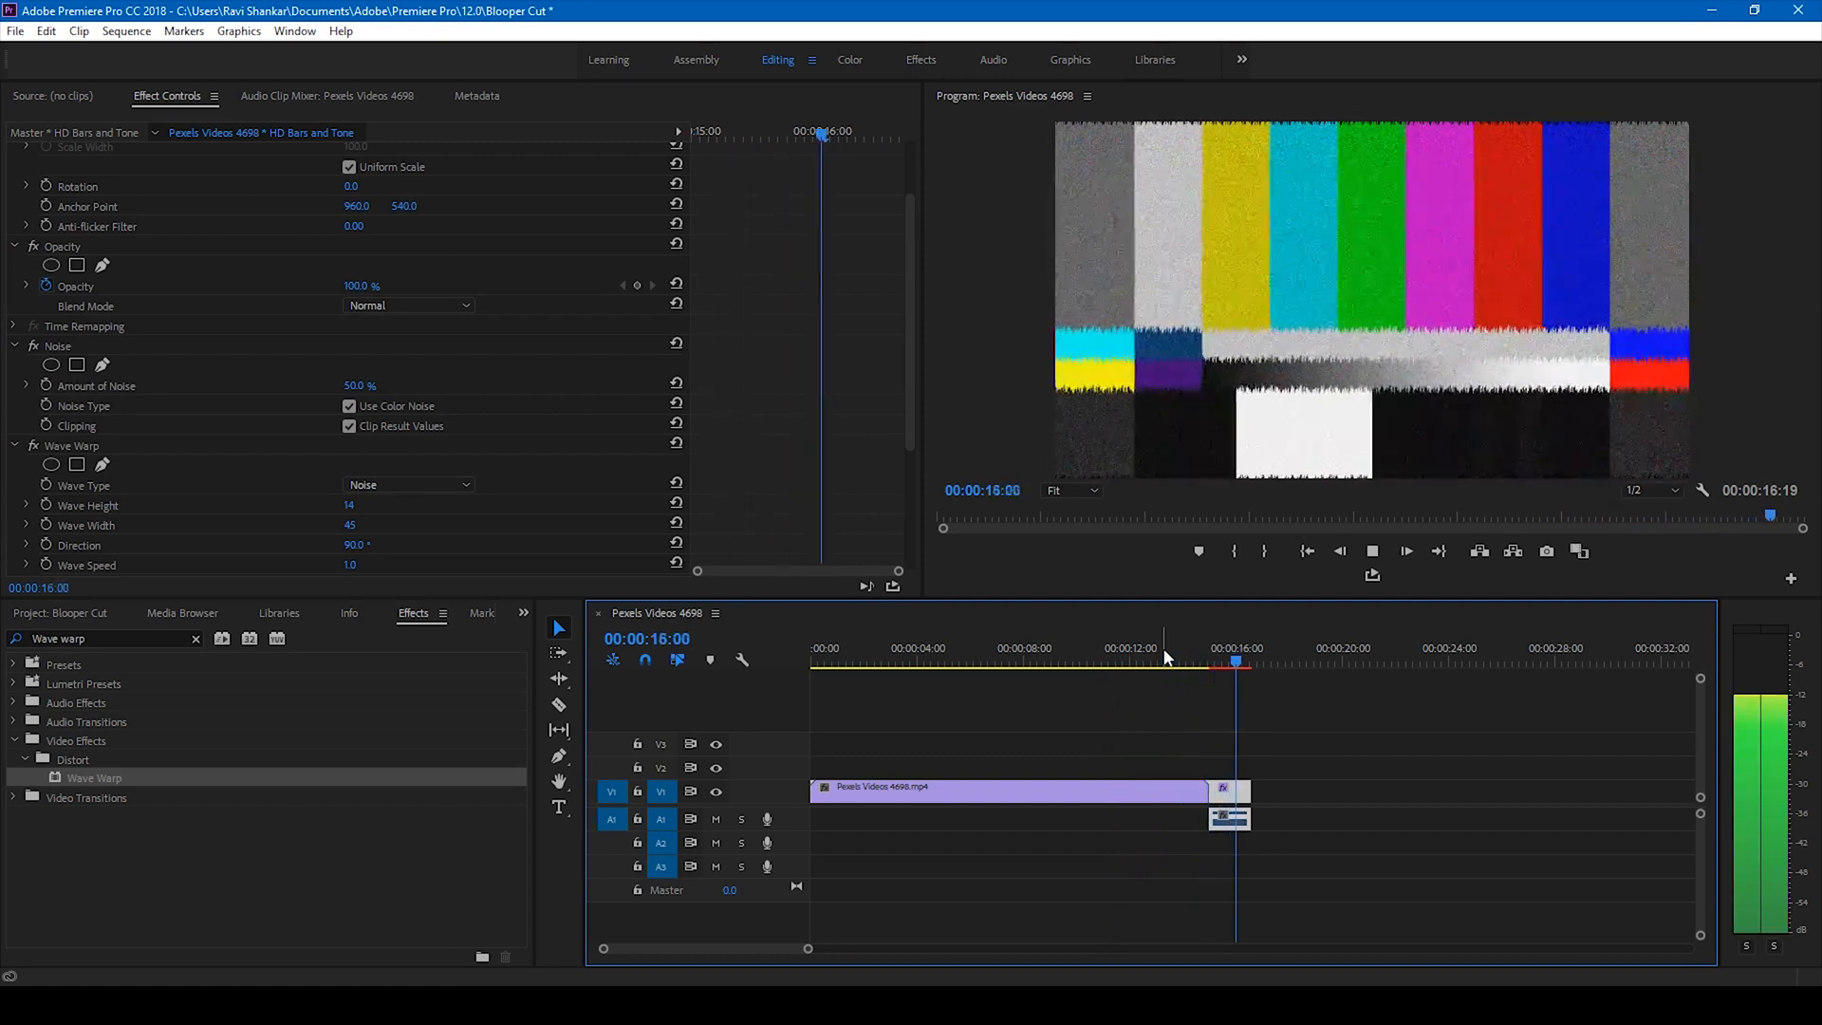
left_click(1162, 658)
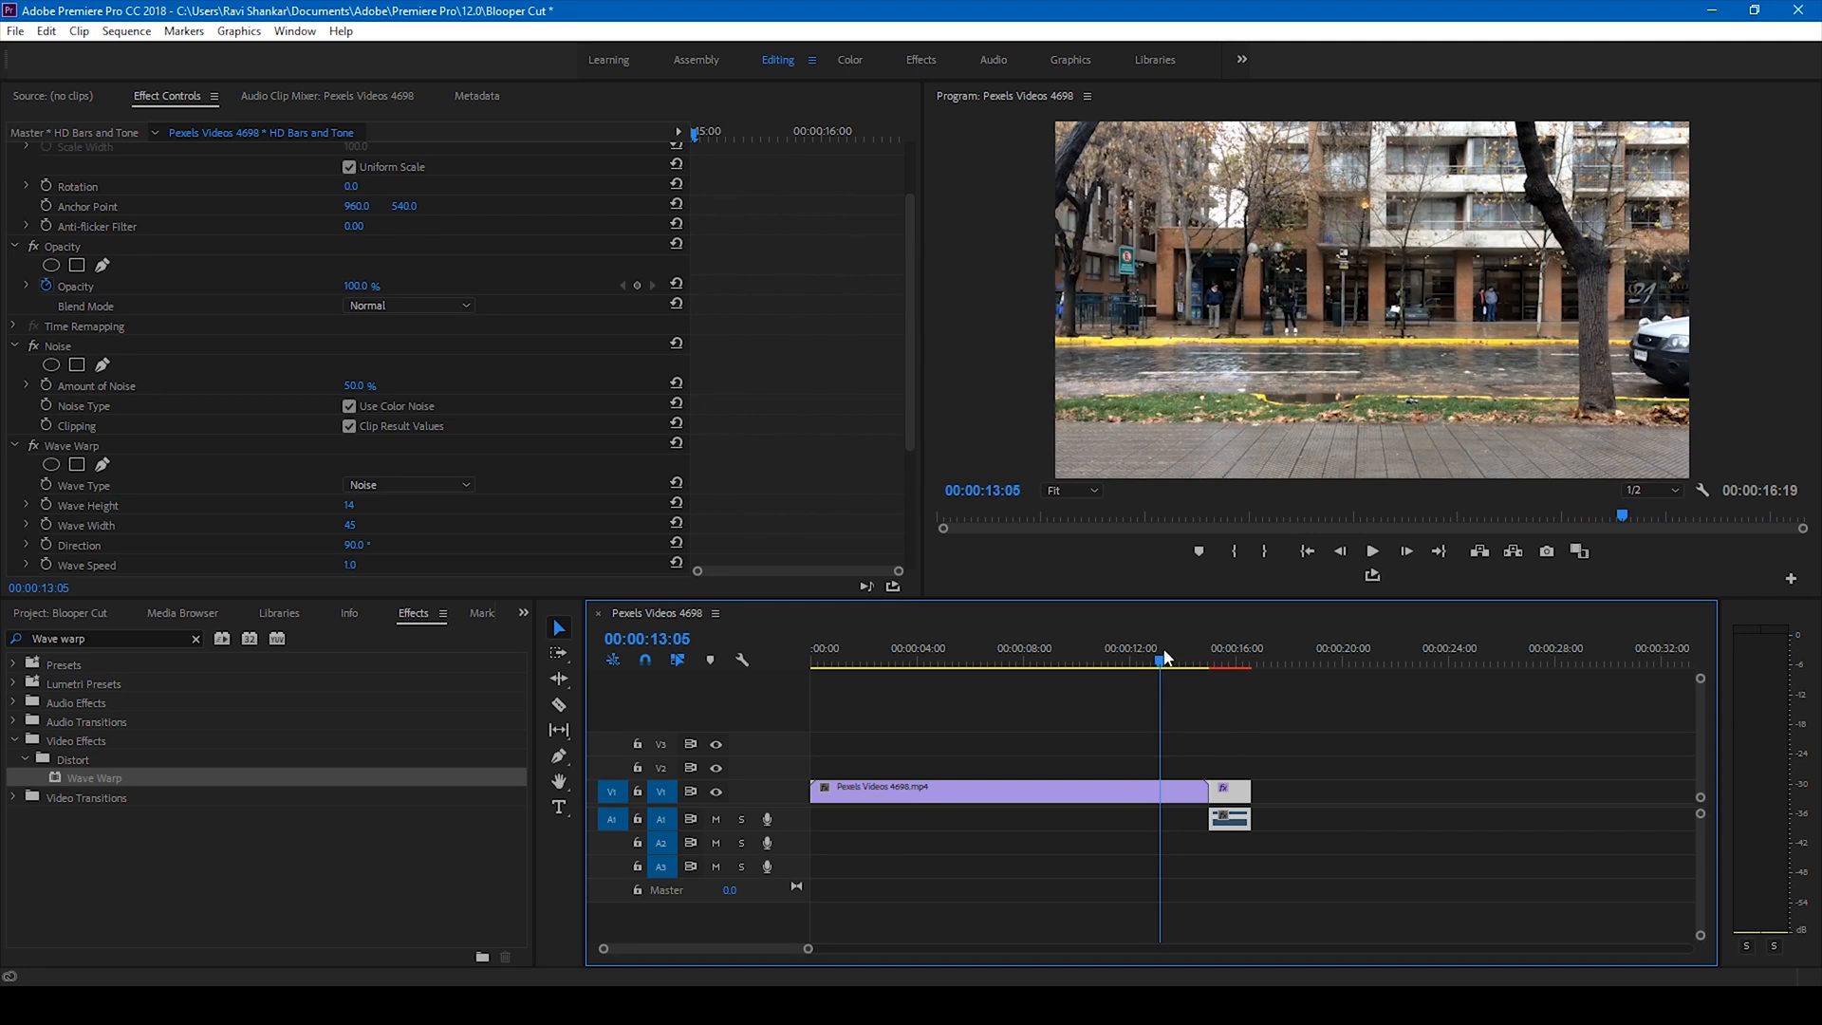